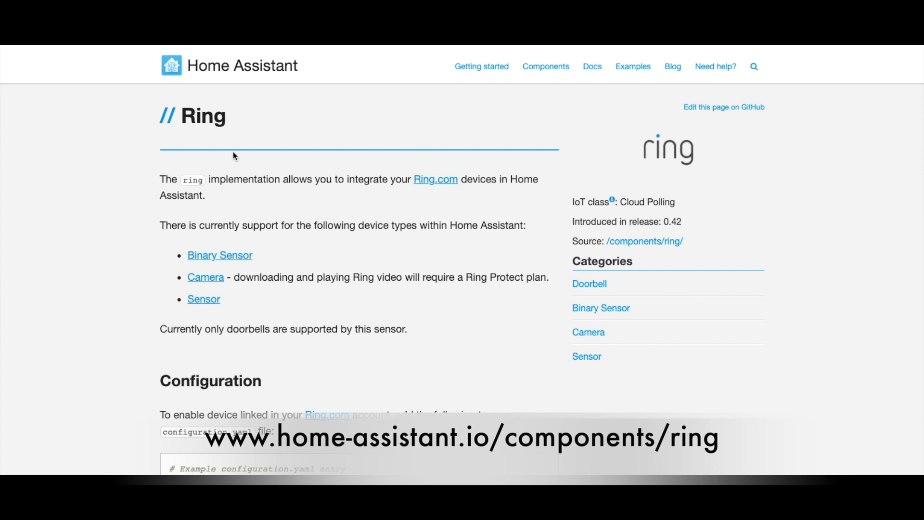
{"action": "mouse_move", "coordinate": [235, 130]}
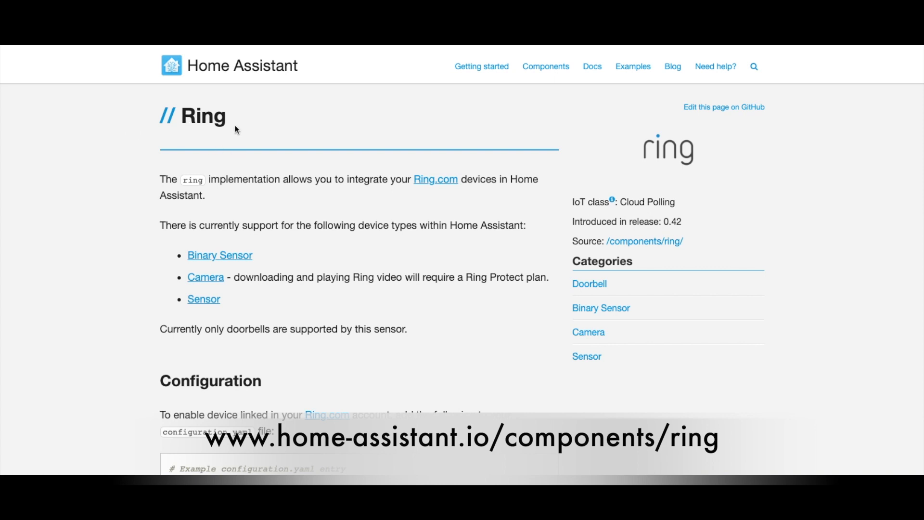
{"action": "mouse_move", "coordinate": [277, 168]}
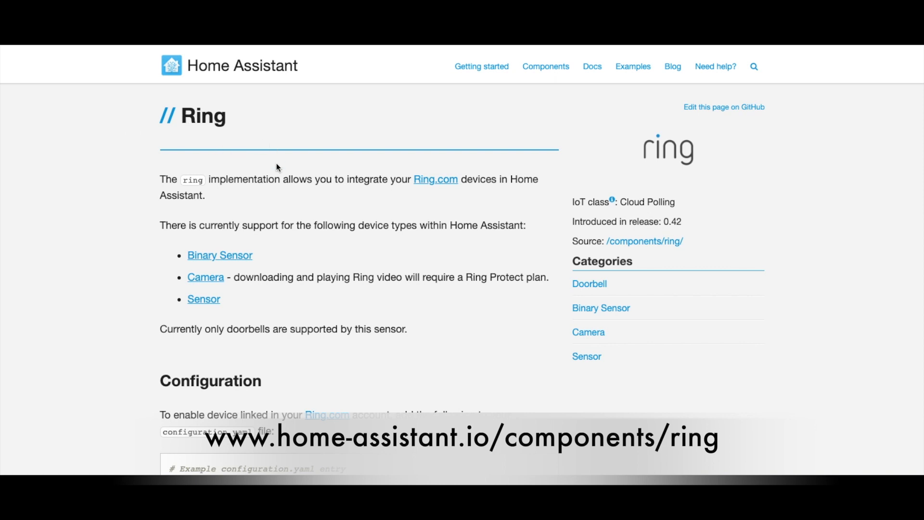
Scroll the Ring documentation page to its example configuration.yaml entry
{"action": "scroll", "scroll_direction": "down", "scroll_amount": 3}
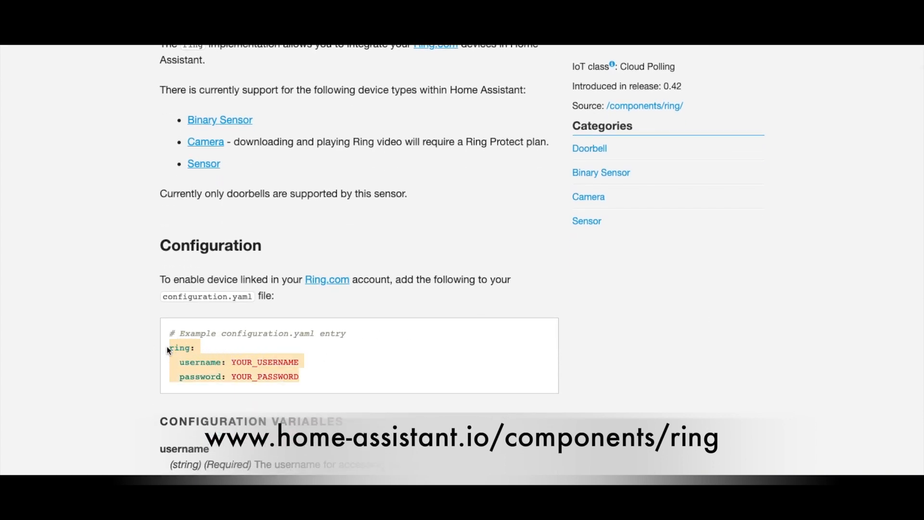
{"action": "mouse_move", "coordinate": [347, 369]}
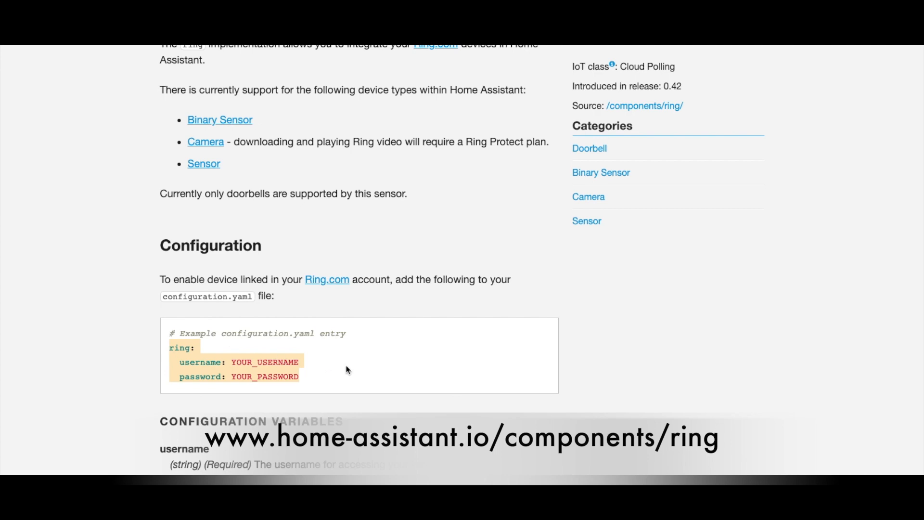
{"action": "scroll", "scroll_direction": "up", "scroll_amount": 3}
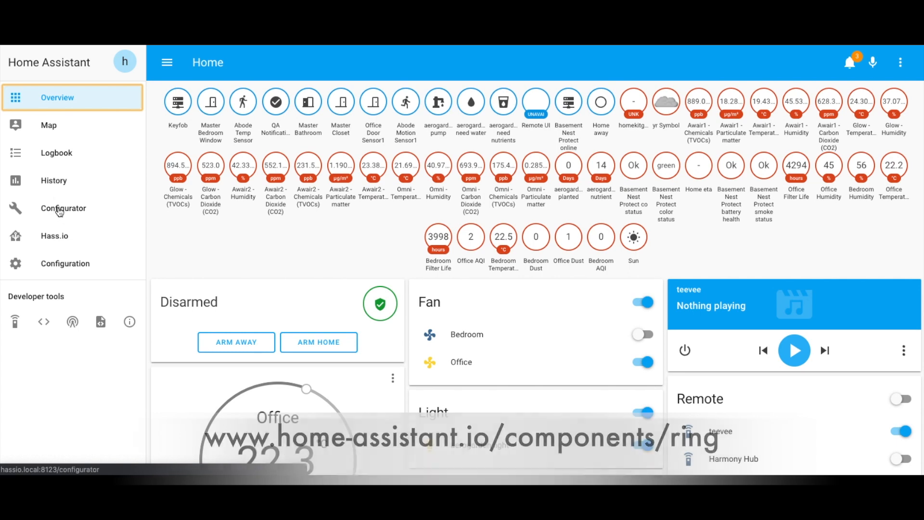
In Configurator, set the ring credentials to !secret ring_username and !secret ring_password
{"action": "left_click", "coordinate": [63, 208]}
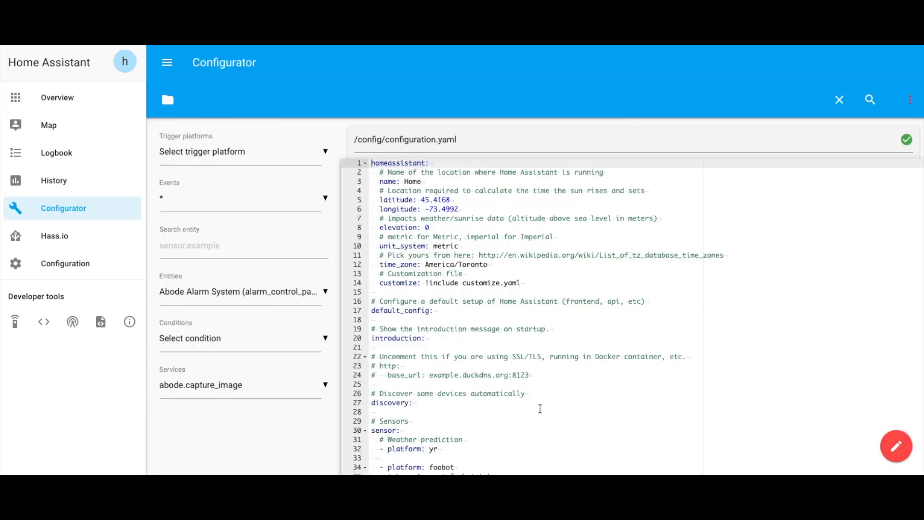
{"action": "scroll", "scroll_direction": "down", "scroll_amount": 3}
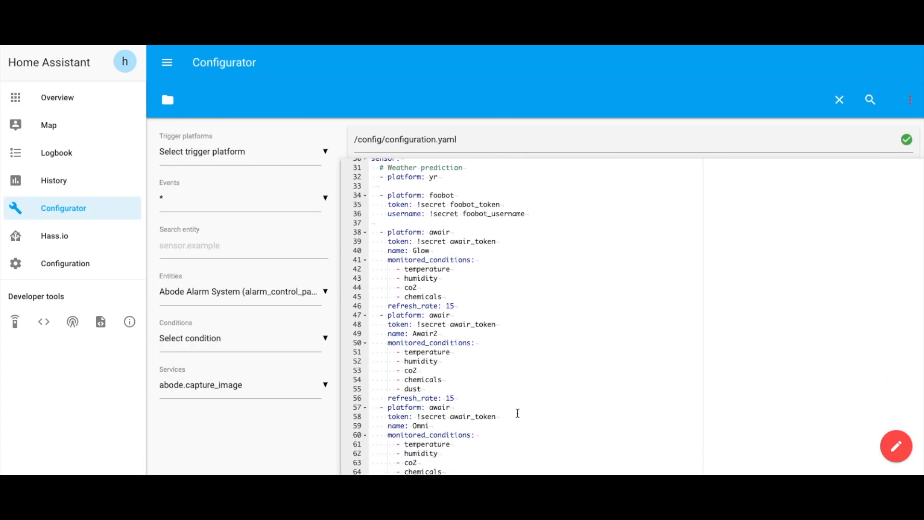
{"action": "scroll", "scroll_direction": "down", "scroll_amount": 3}
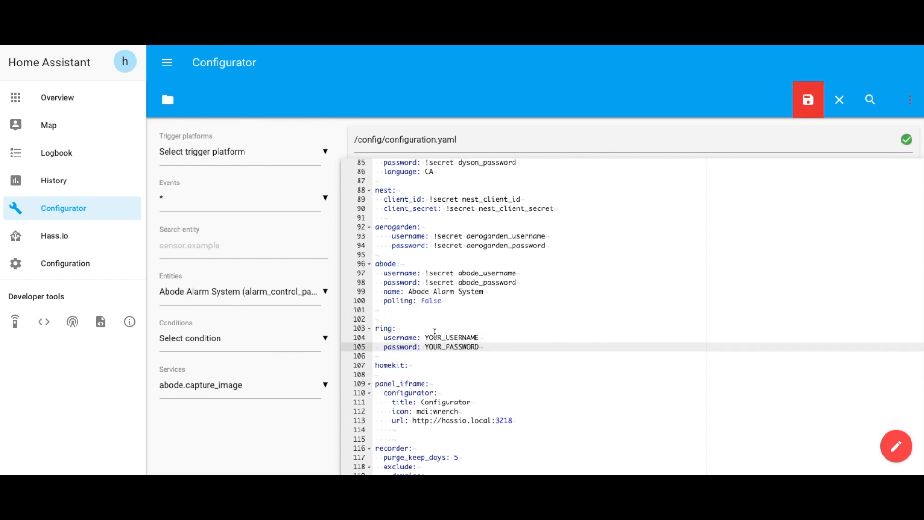
{"action": "double_click", "coordinate": [452, 337]}
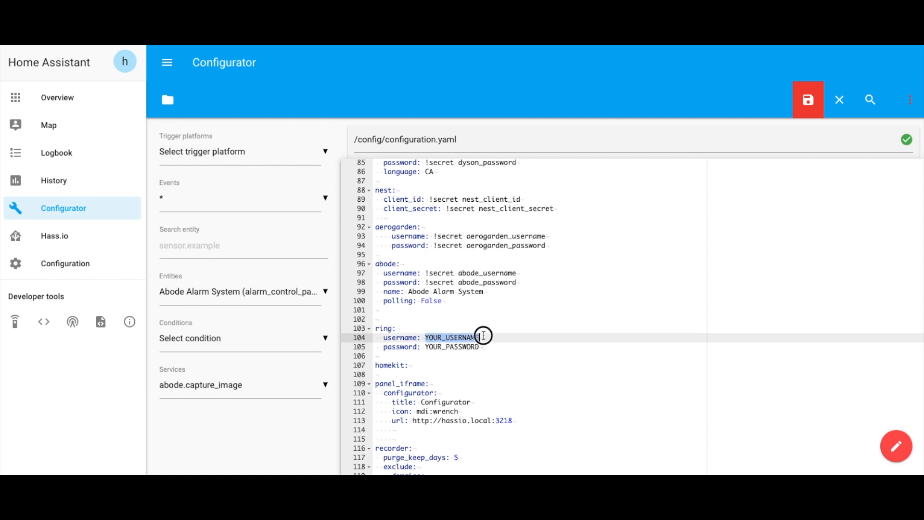
{"action": "type", "text": "!secret ring_username"}
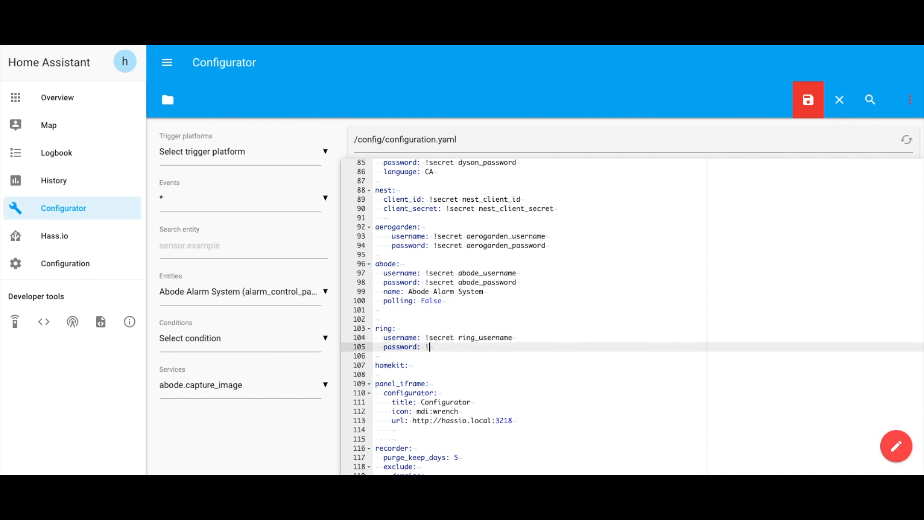
{"action": "type", "text": "secret ring"}
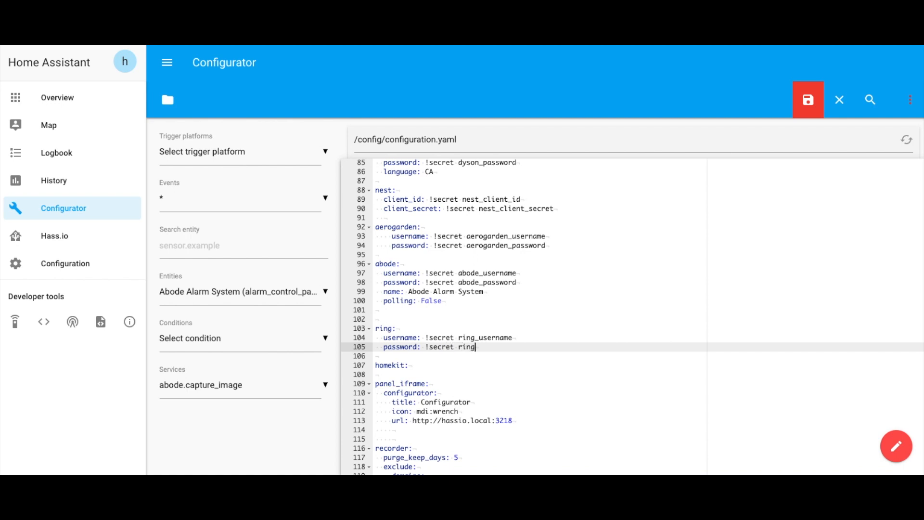
{"action": "type", "text": "_password"}
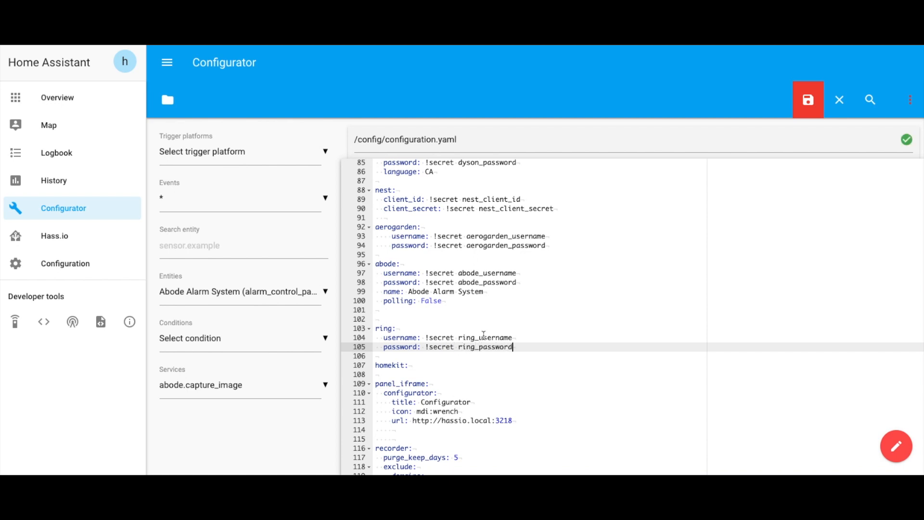
Save configuration.yaml and open Configuration > General's validation and server controls
{"action": "left_click", "coordinate": [809, 100]}
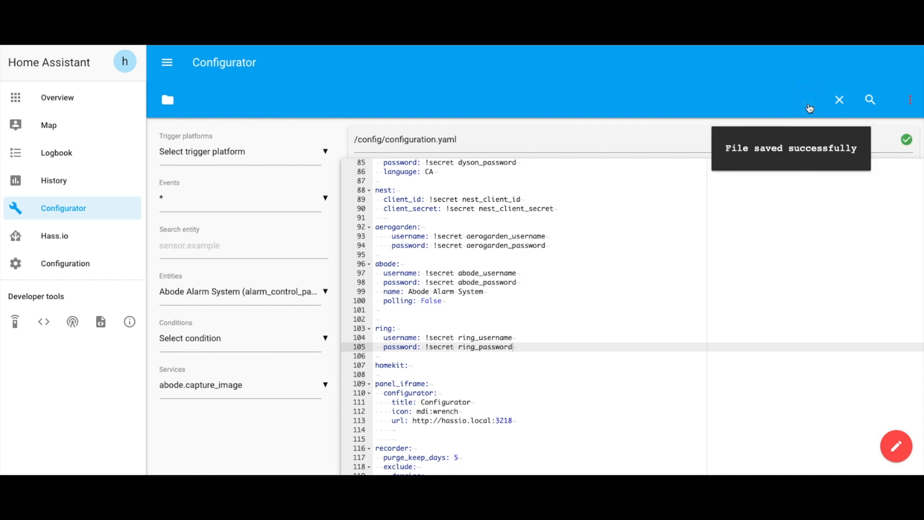
{"action": "mouse_move", "coordinate": [69, 264]}
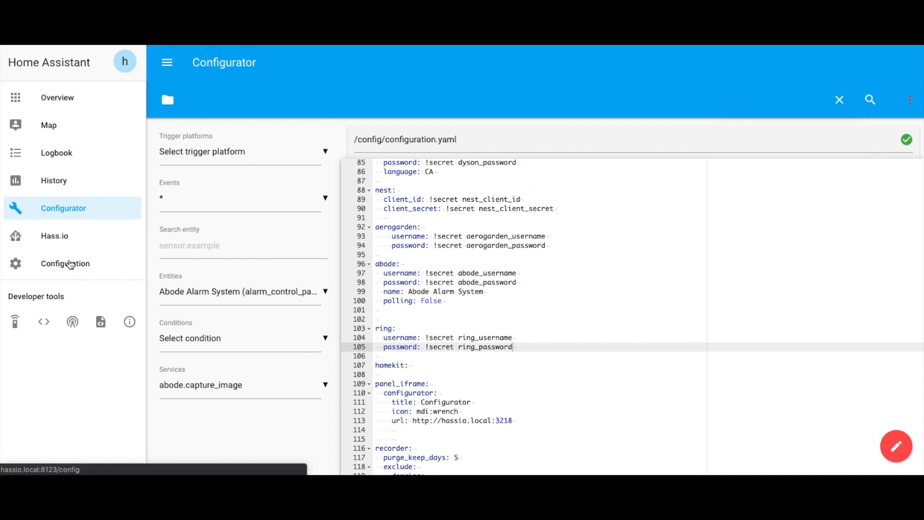
{"action": "left_click", "coordinate": [65, 263]}
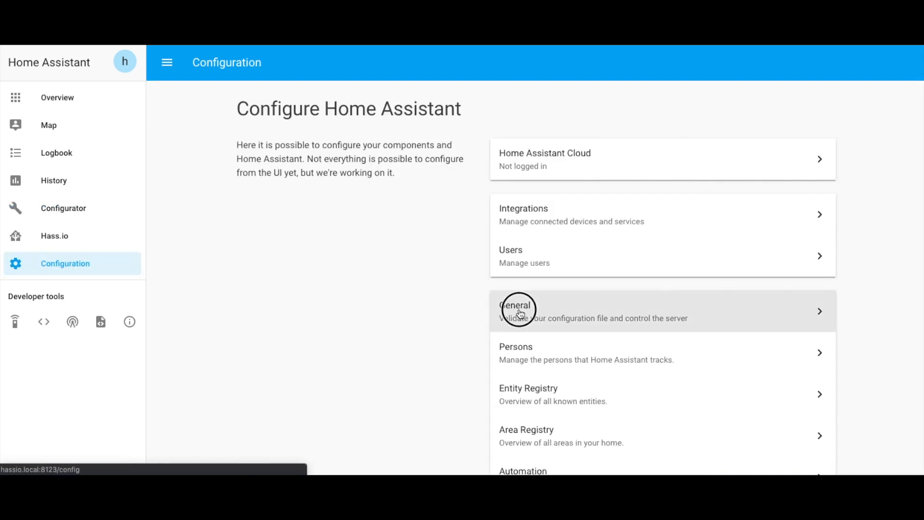
{"action": "left_click", "coordinate": [517, 311]}
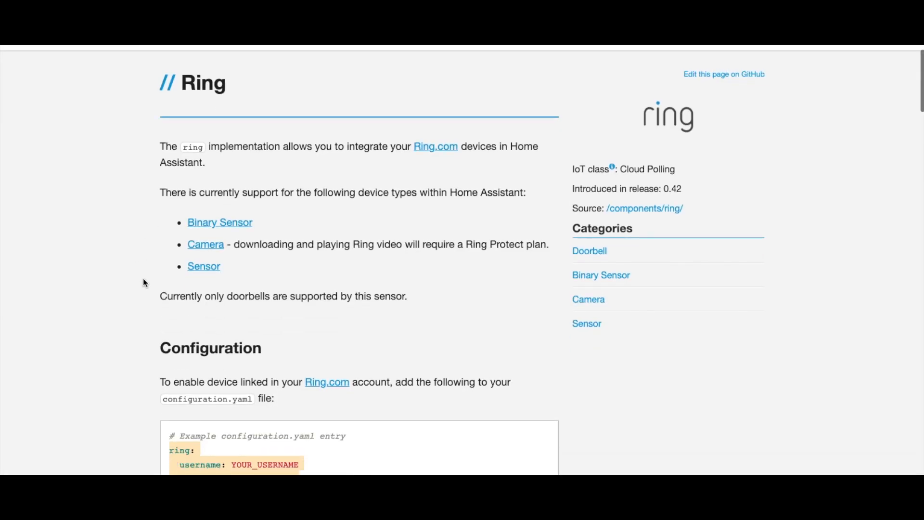
Scroll the Ring page down to the Binary Sensor section and its example entry
{"action": "scroll", "scroll_direction": "down", "scroll_amount": 3}
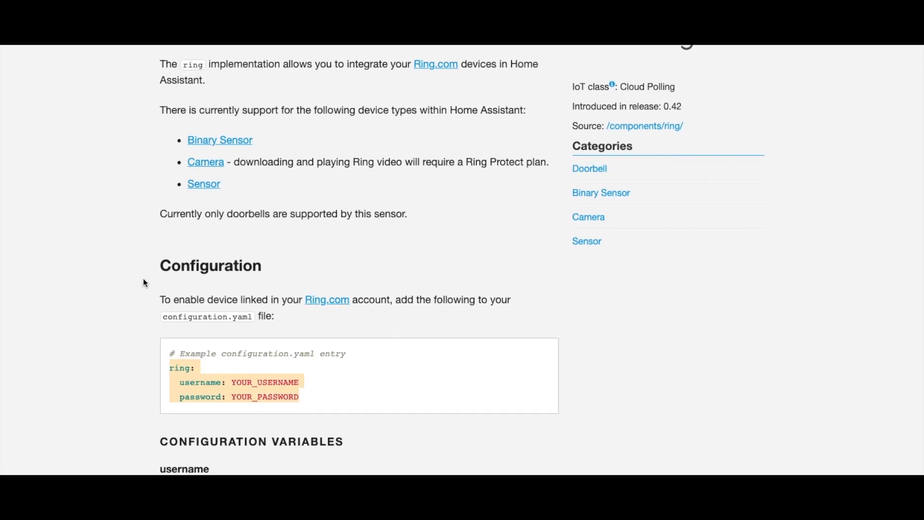
{"action": "scroll", "scroll_direction": "down", "scroll_amount": 3}
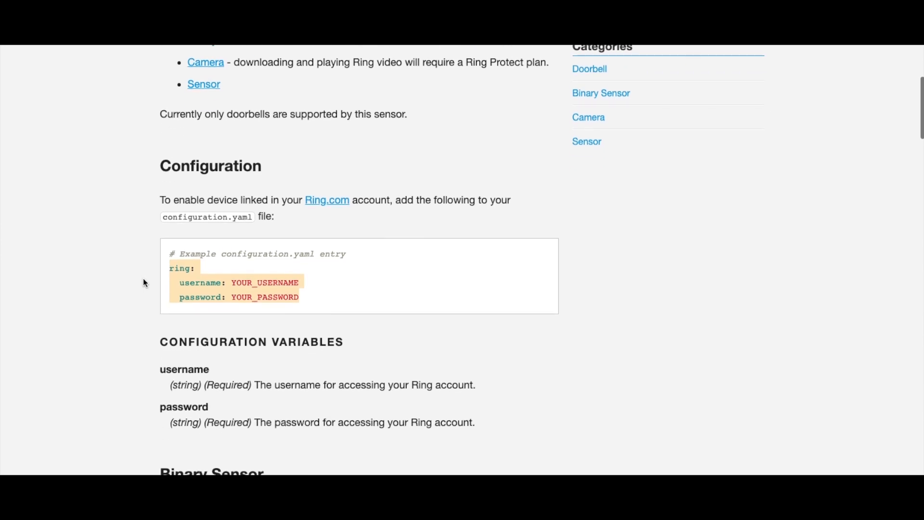
{"action": "scroll", "scroll_direction": "down", "scroll_amount": 3}
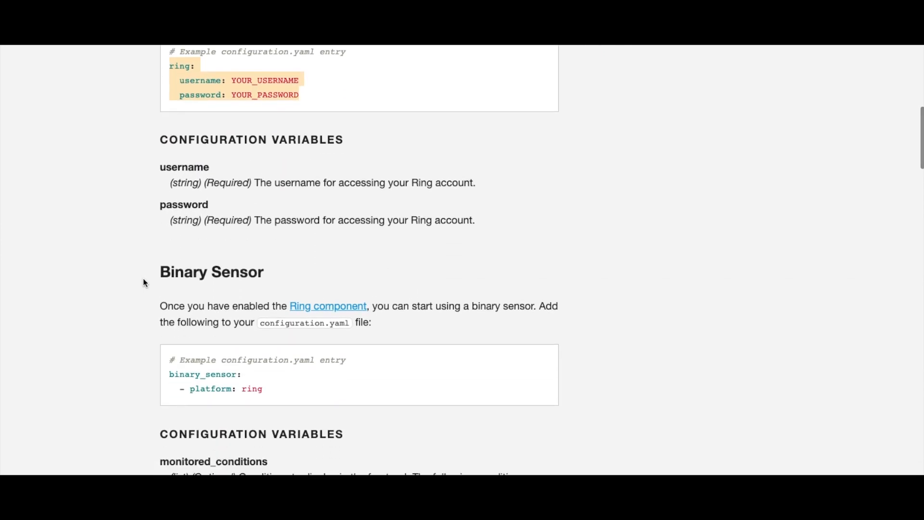
{"action": "scroll", "scroll_direction": "down", "scroll_amount": 3}
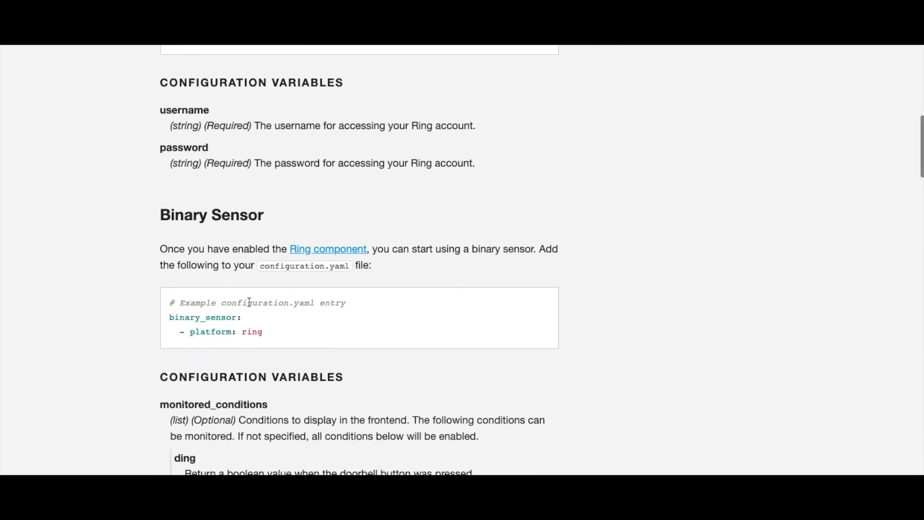
{"action": "mouse_move", "coordinate": [383, 271]}
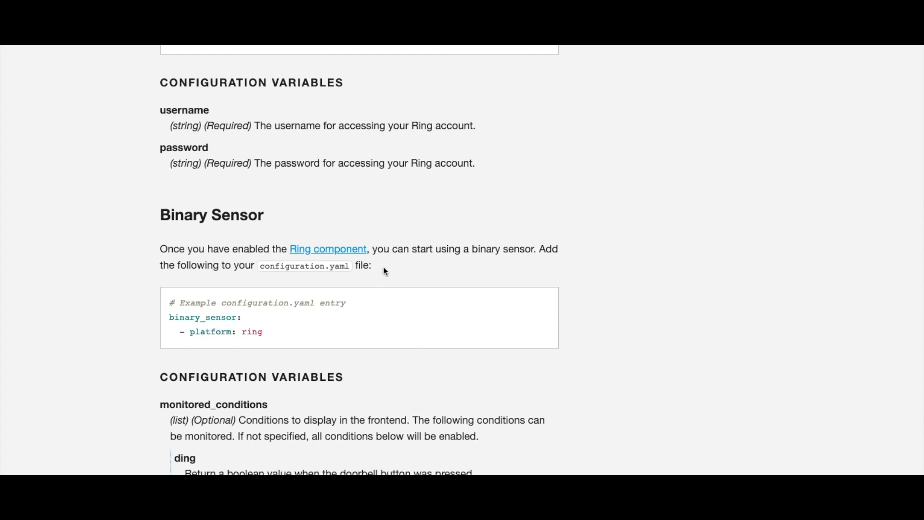
{"action": "mouse_move", "coordinate": [273, 338]}
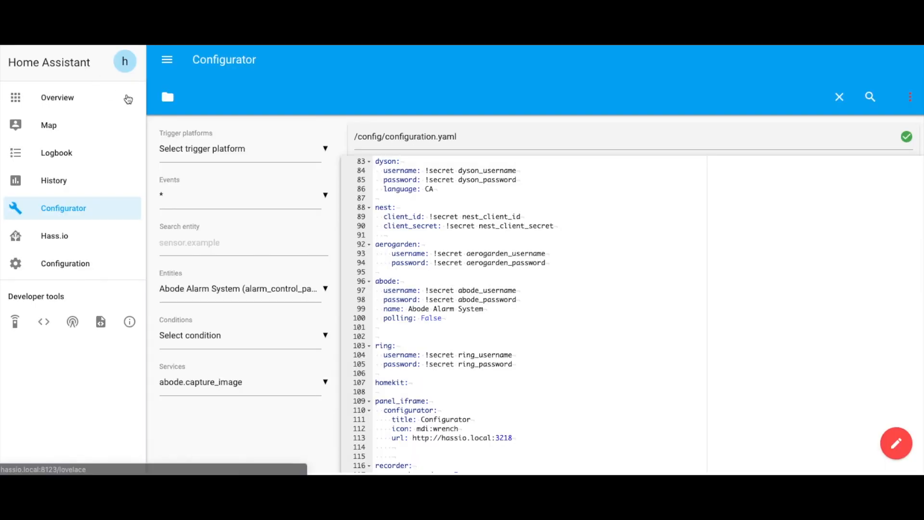
Enter binary_sensor: on the empty line below the ring: block
{"action": "scroll", "scroll_direction": "up", "scroll_amount": 3}
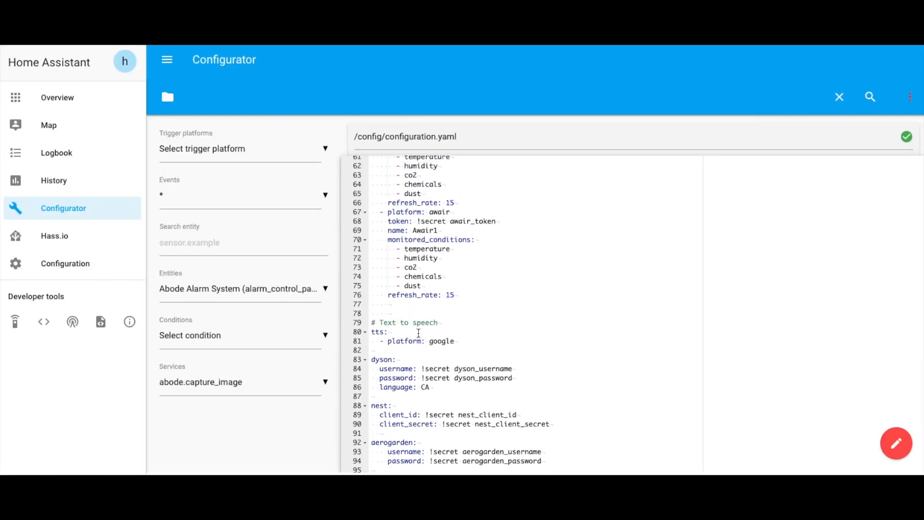
{"action": "scroll", "scroll_direction": "up", "scroll_amount": 3}
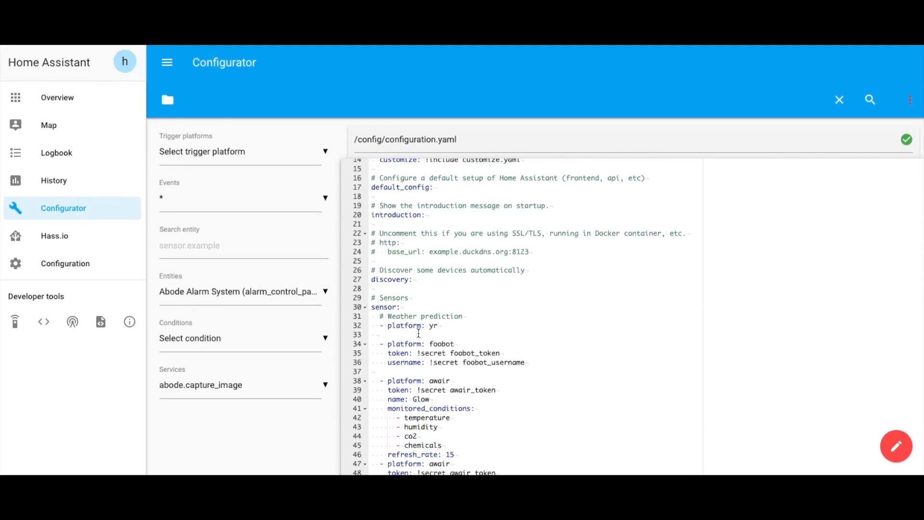
{"action": "scroll", "scroll_direction": "down", "scroll_amount": 3}
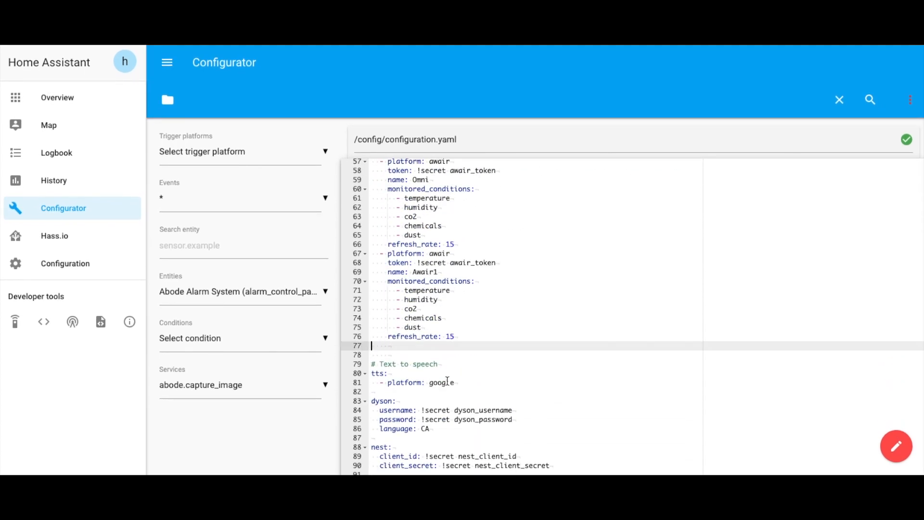
{"action": "scroll", "scroll_direction": "down", "scroll_amount": 3}
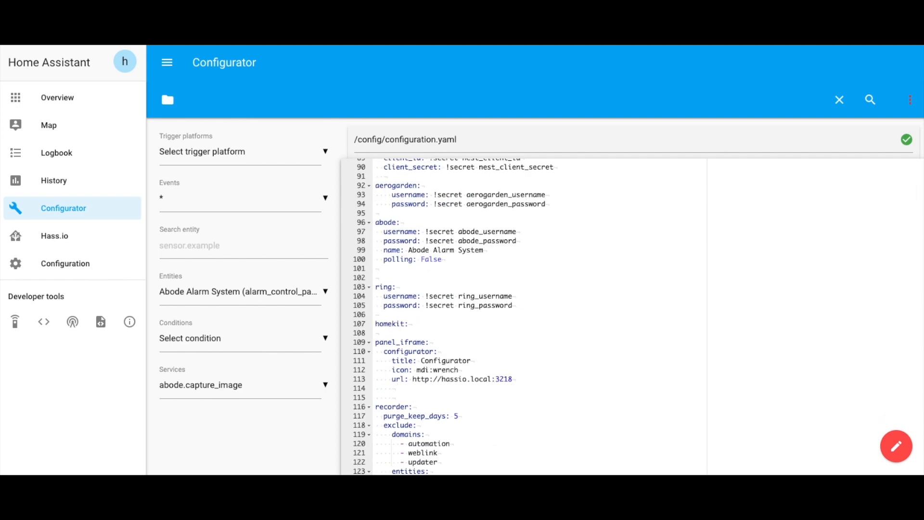
{"action": "scroll", "scroll_direction": "down", "scroll_amount": 3}
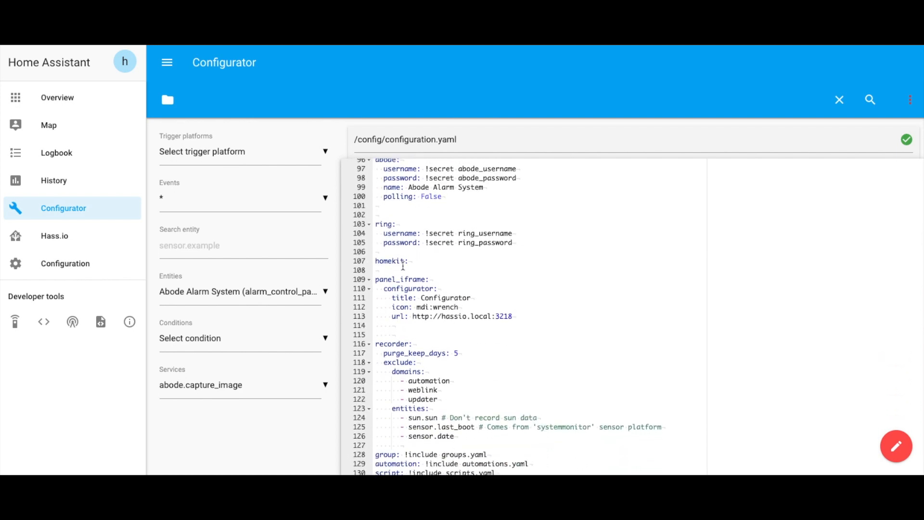
{"action": "type", "text": "binary_sensor:"}
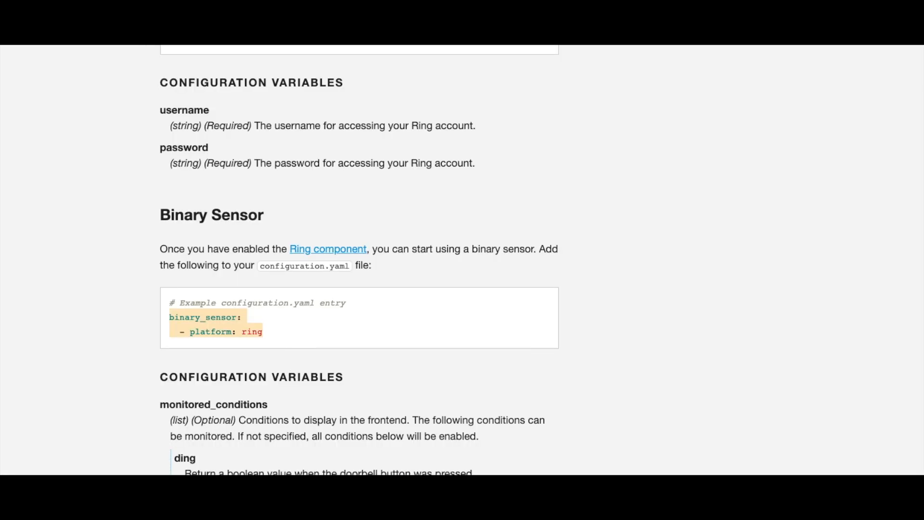
{"action": "scroll", "scroll_direction": "down", "scroll_amount": 3}
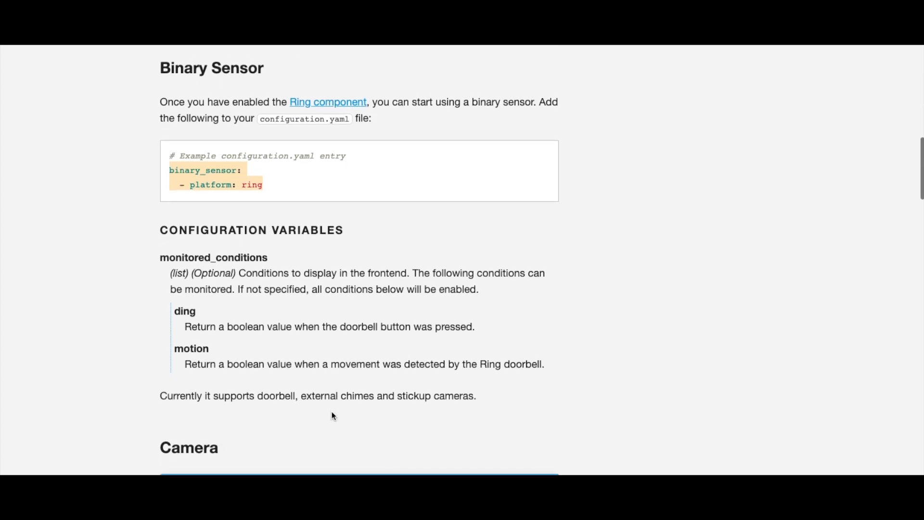
{"action": "scroll", "scroll_direction": "down", "scroll_amount": 3}
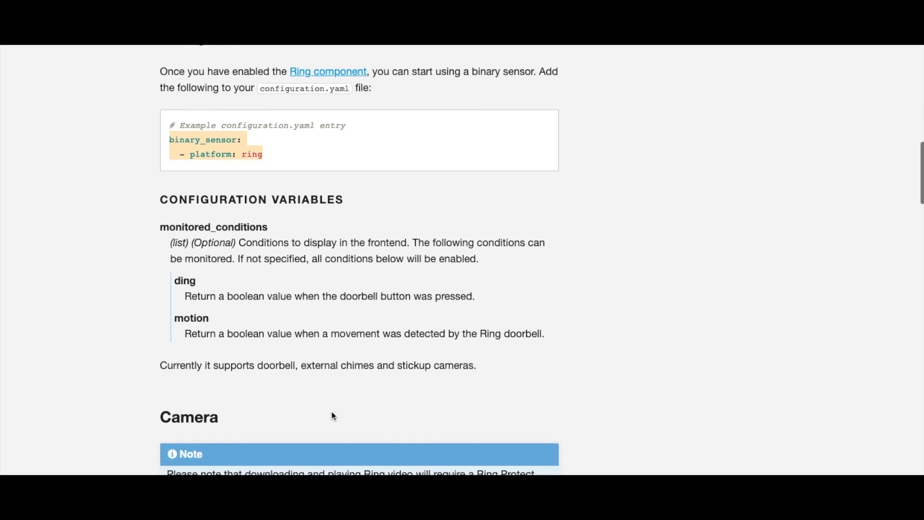
{"action": "scroll", "scroll_direction": "down", "scroll_amount": 3}
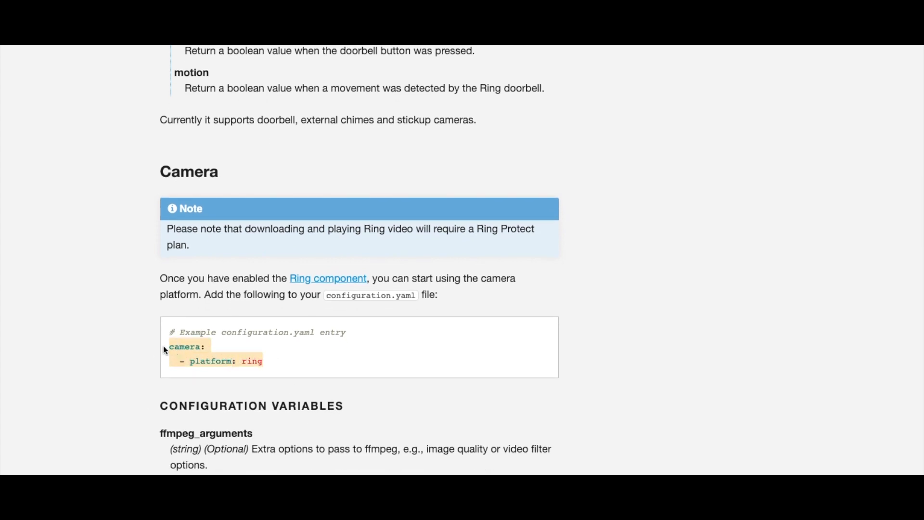
{"action": "scroll", "scroll_direction": "down", "scroll_amount": 3}
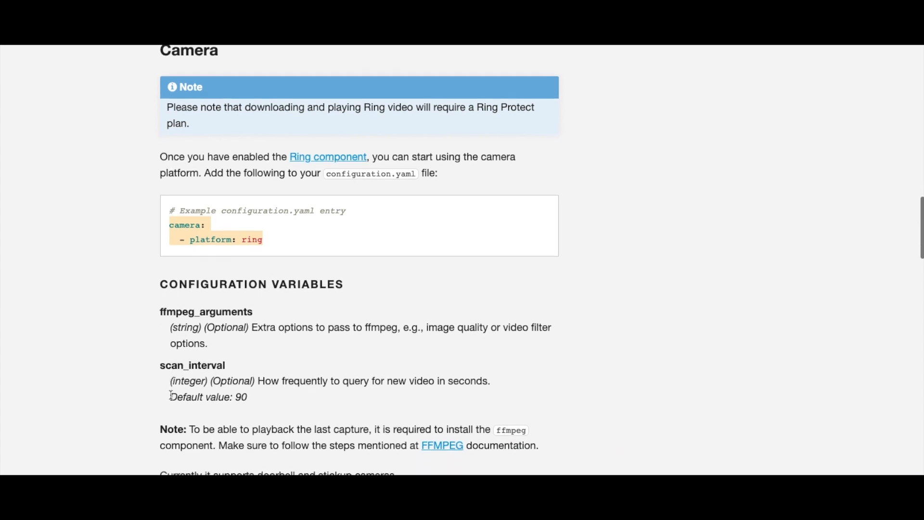
{"action": "scroll", "scroll_direction": "down", "scroll_amount": 3}
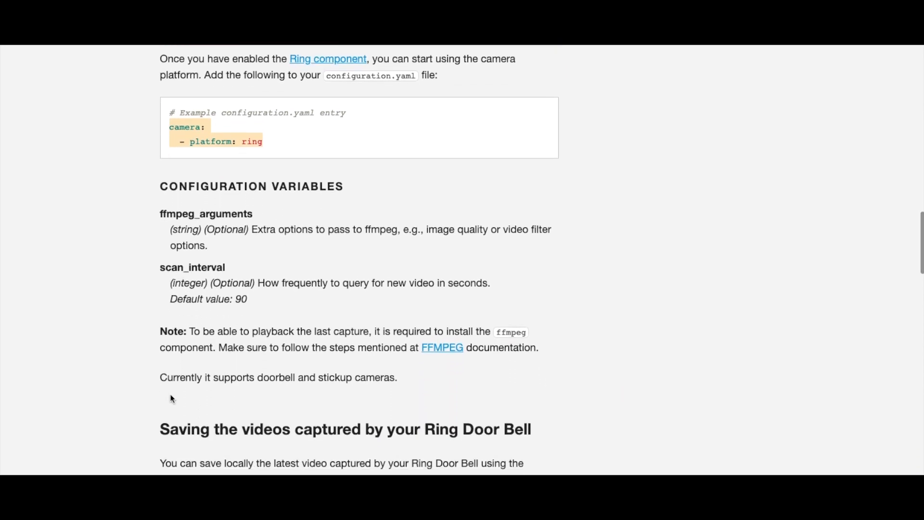
{"action": "scroll", "scroll_direction": "down", "scroll_amount": 3}
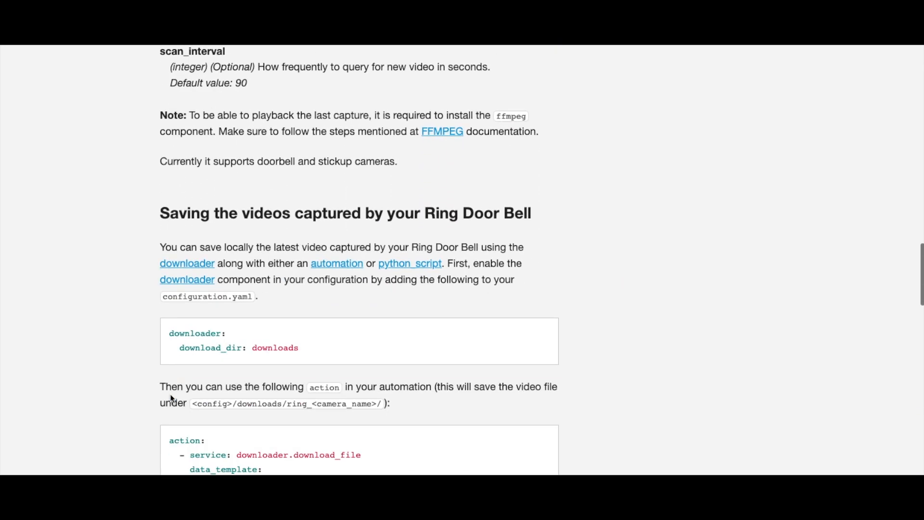
{"action": "scroll", "scroll_direction": "down", "scroll_amount": 3}
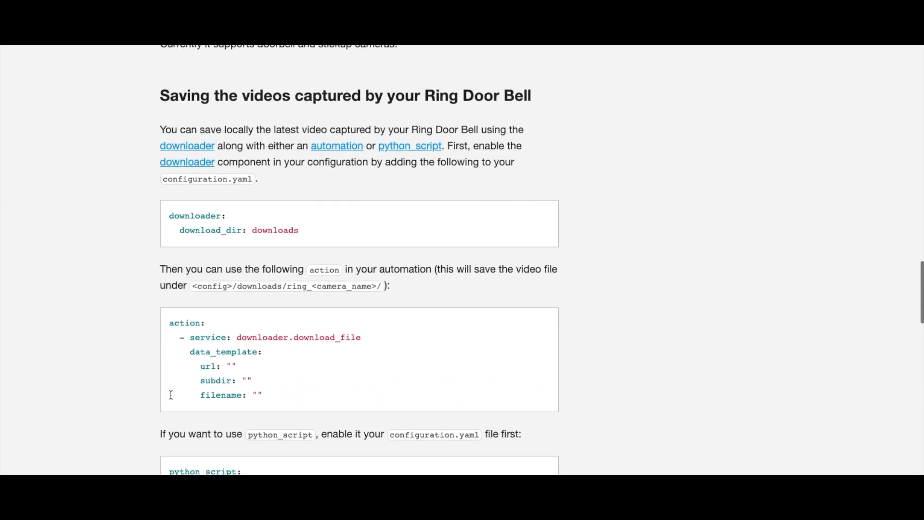
{"action": "scroll", "scroll_direction": "down", "scroll_amount": 3}
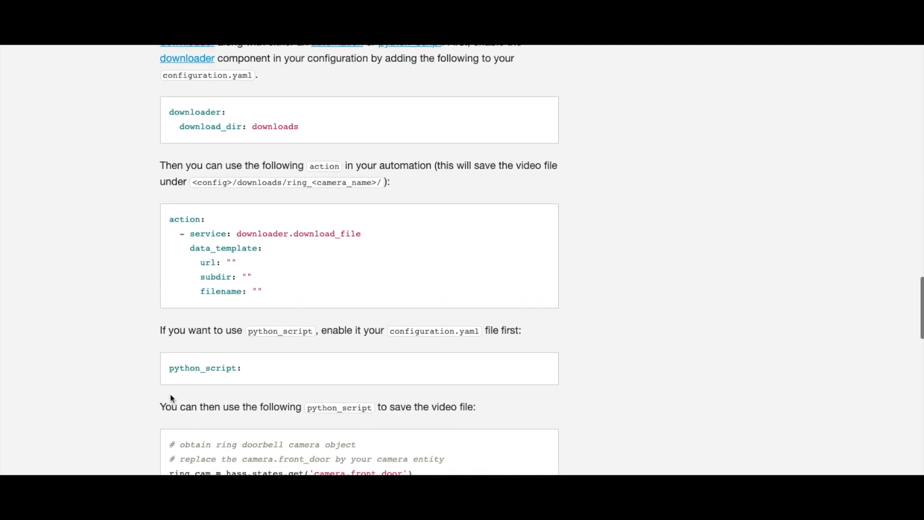
{"action": "scroll", "scroll_direction": "down", "scroll_amount": 3}
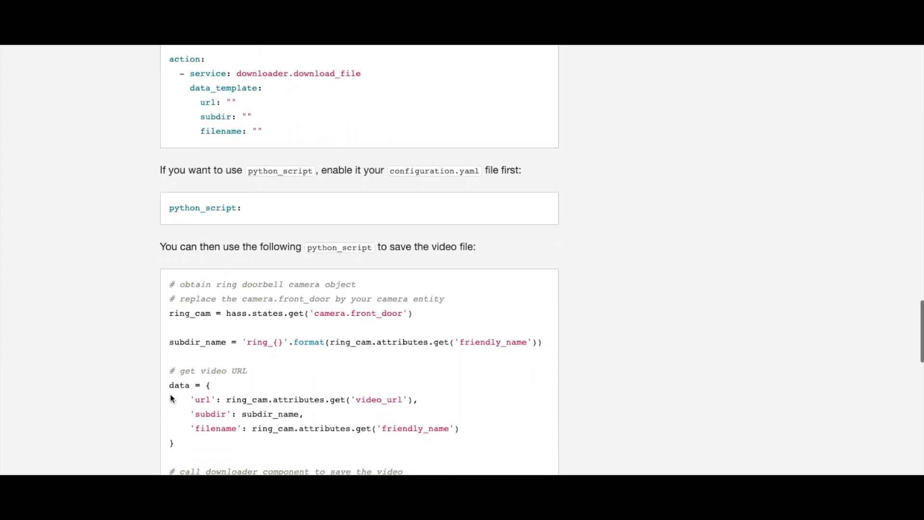
{"action": "scroll", "scroll_direction": "down", "scroll_amount": 3}
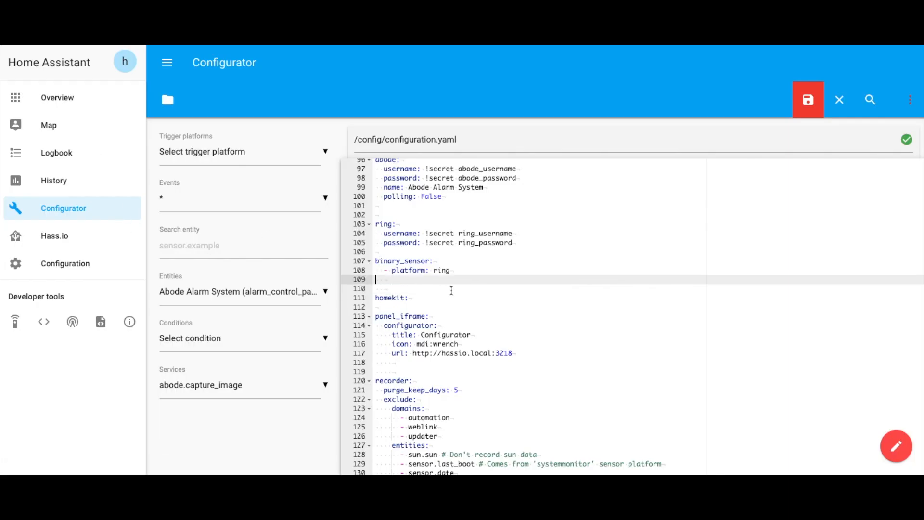
Add a camera: entry under binary_sensor and grab the ring platform line from the sensor docs
{"action": "type", "text": "camera:"}
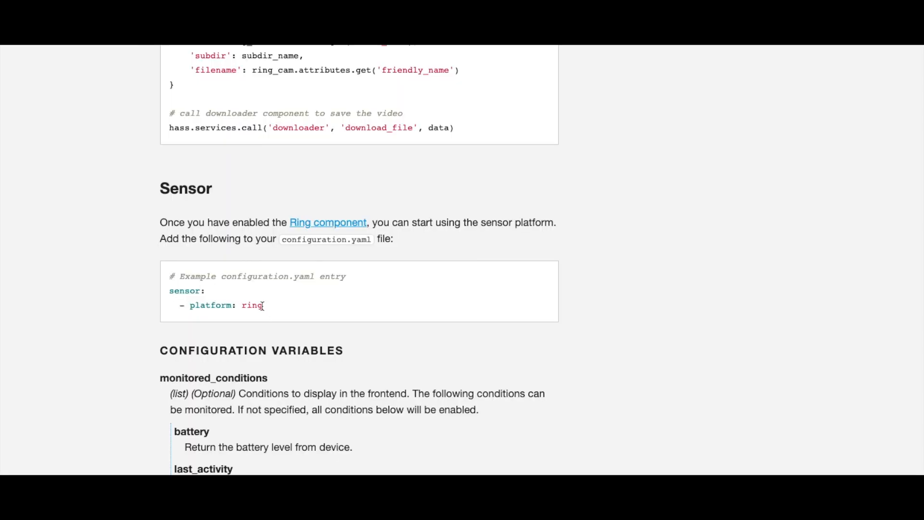
{"action": "double_click", "coordinate": [226, 305]}
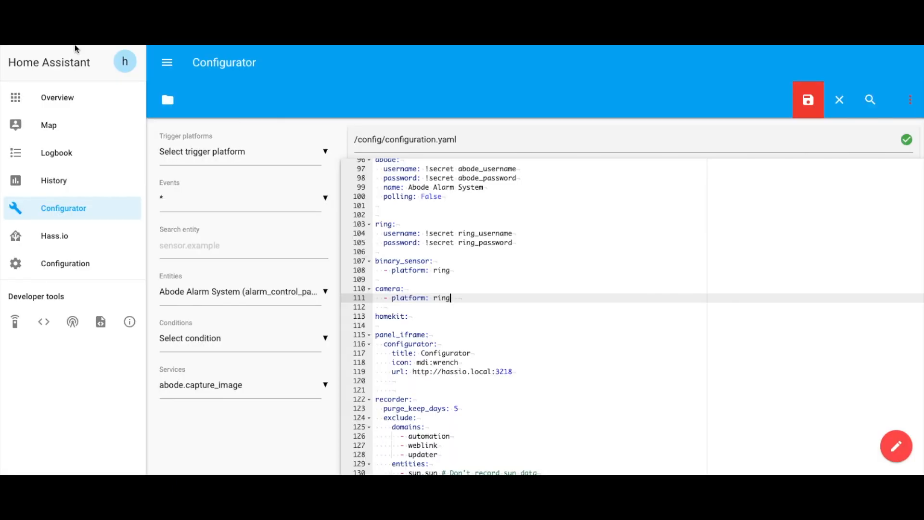
{"action": "scroll", "scroll_direction": "up", "scroll_amount": 3}
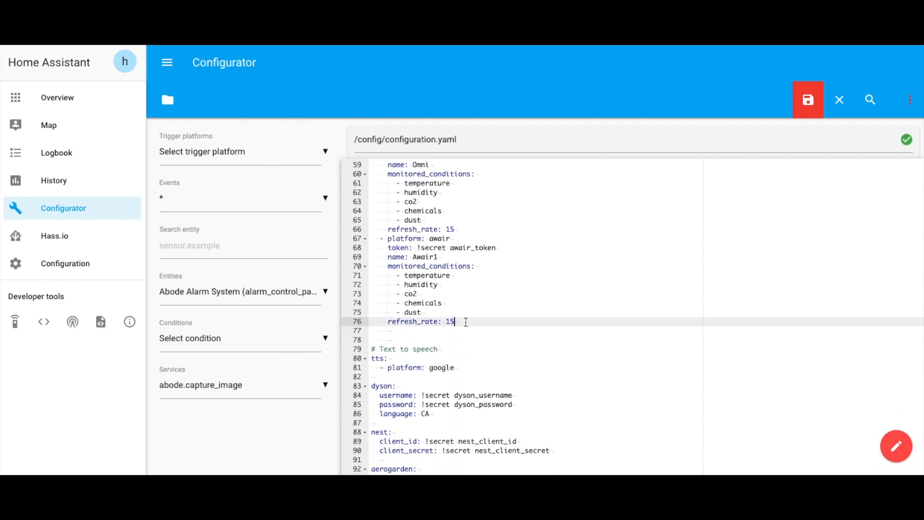
Add a correctly indented '- platform: ring' line after the Awair sensor entry
{"action": "key", "text": "Enter"}
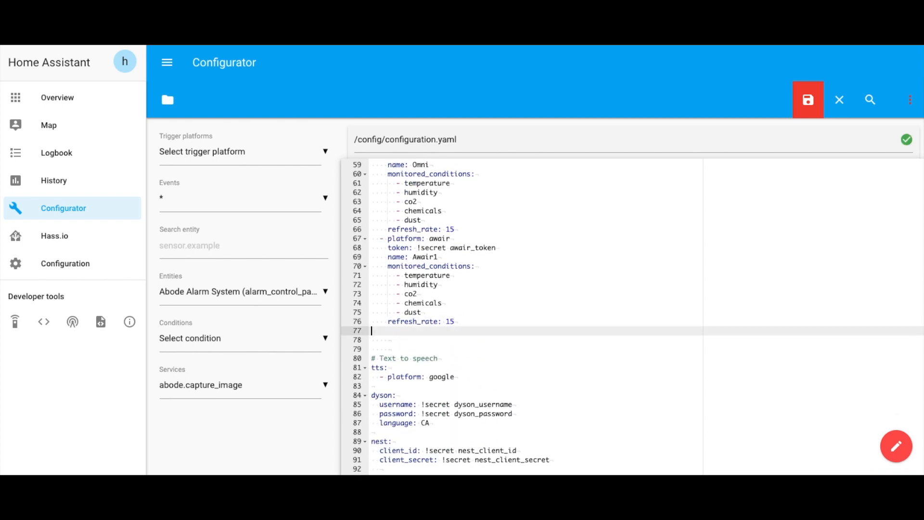
{"action": "type", "text": "- platform: ring"}
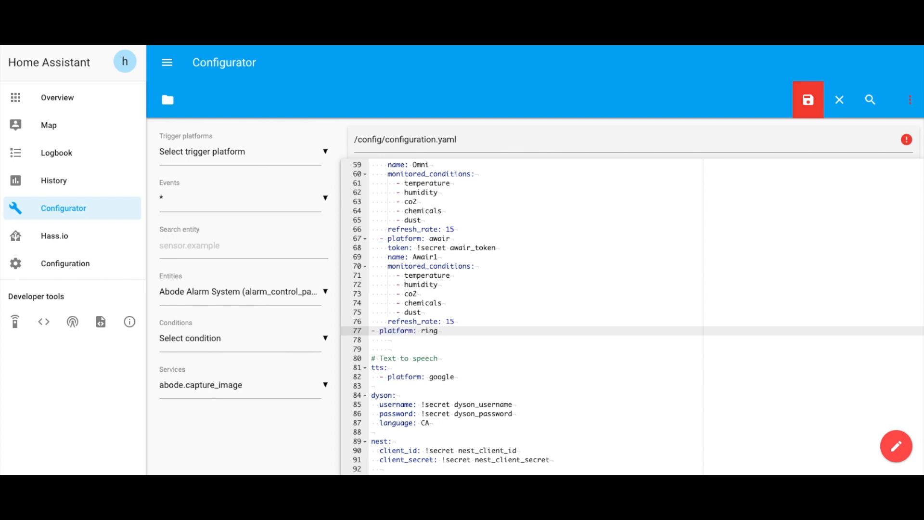
{"action": "left_click", "coordinate": [407, 331]}
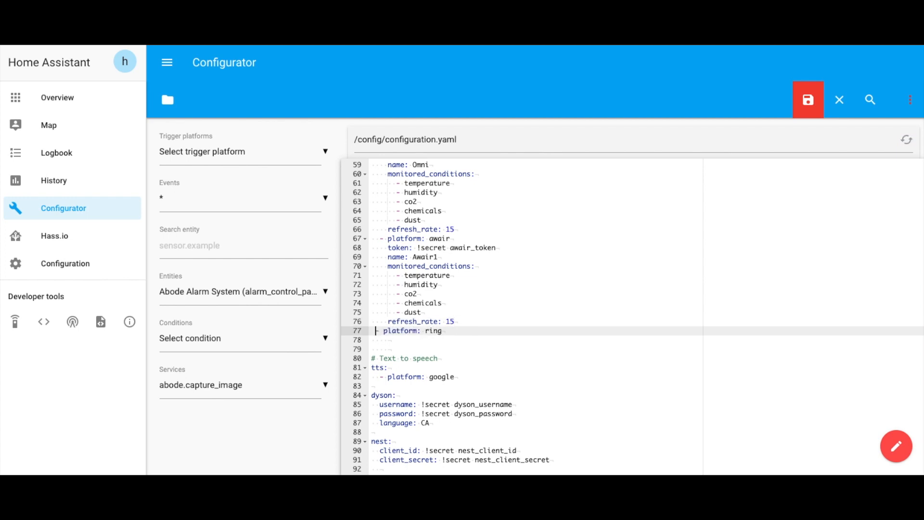
{"action": "left_click", "coordinate": [808, 99]}
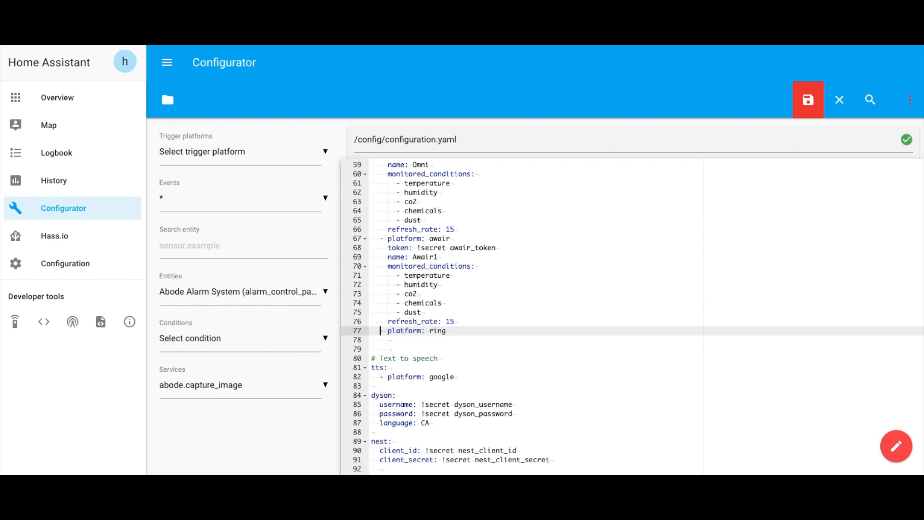
{"action": "left_click", "coordinate": [808, 99]}
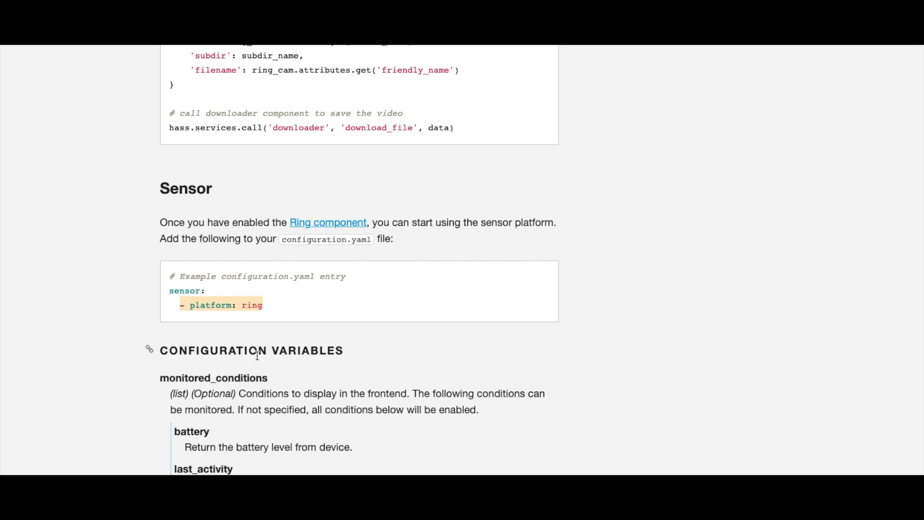
{"action": "scroll", "scroll_direction": "down", "scroll_amount": 3}
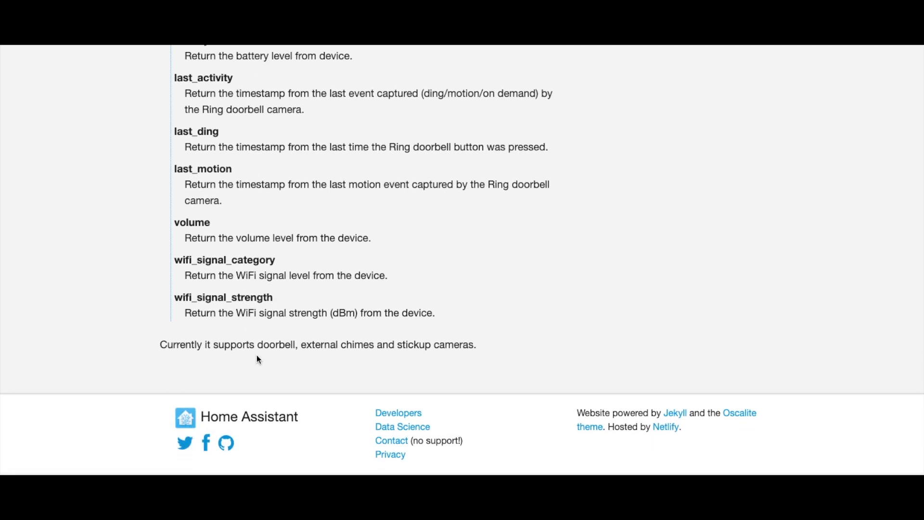
{"action": "scroll", "scroll_direction": "up", "scroll_amount": 3}
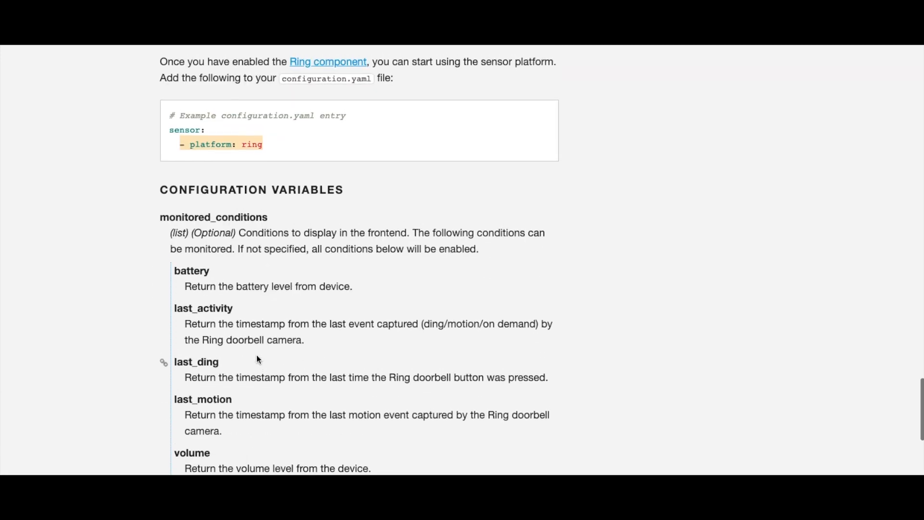
{"action": "scroll", "scroll_direction": "up", "scroll_amount": 3}
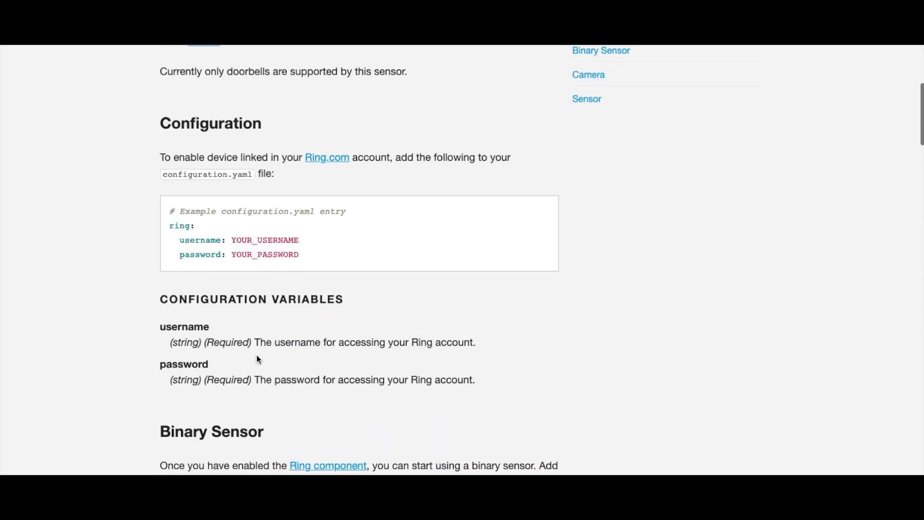
{"action": "scroll", "scroll_direction": "up", "scroll_amount": 3}
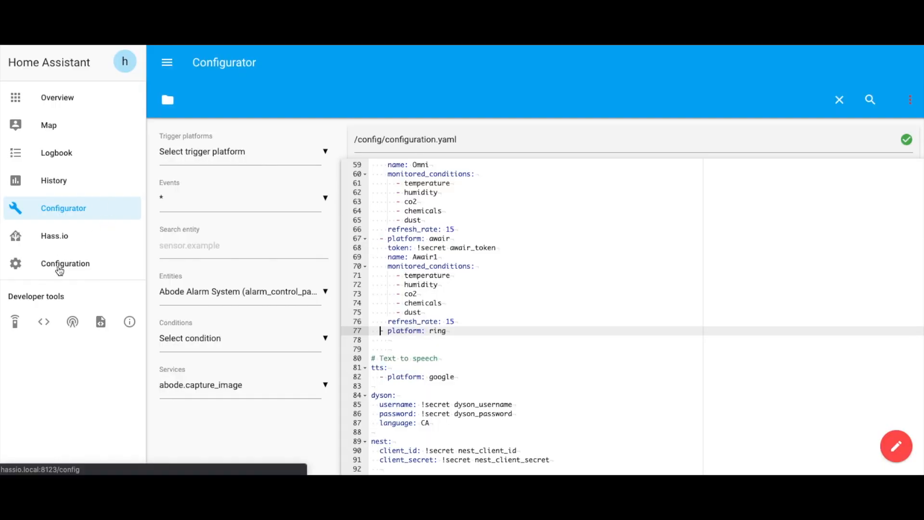
Run Check Config in Configuration > General, then restart the Home Assistant server
{"action": "left_click", "coordinate": [65, 263]}
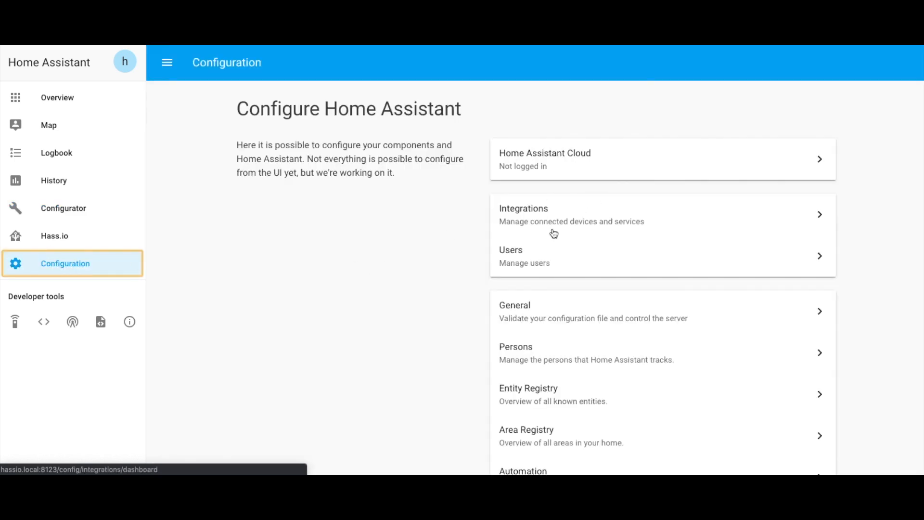
{"action": "left_click", "coordinate": [593, 312]}
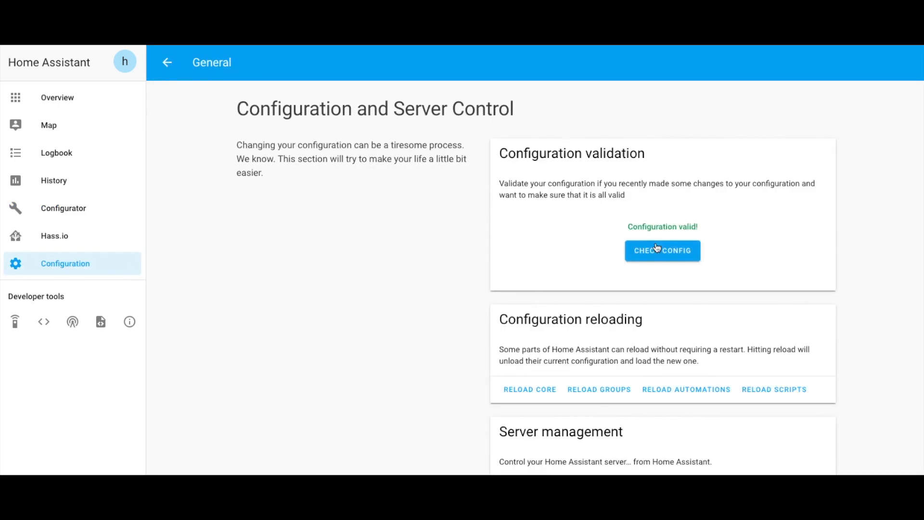
{"action": "scroll", "scroll_direction": "down", "scroll_amount": 3}
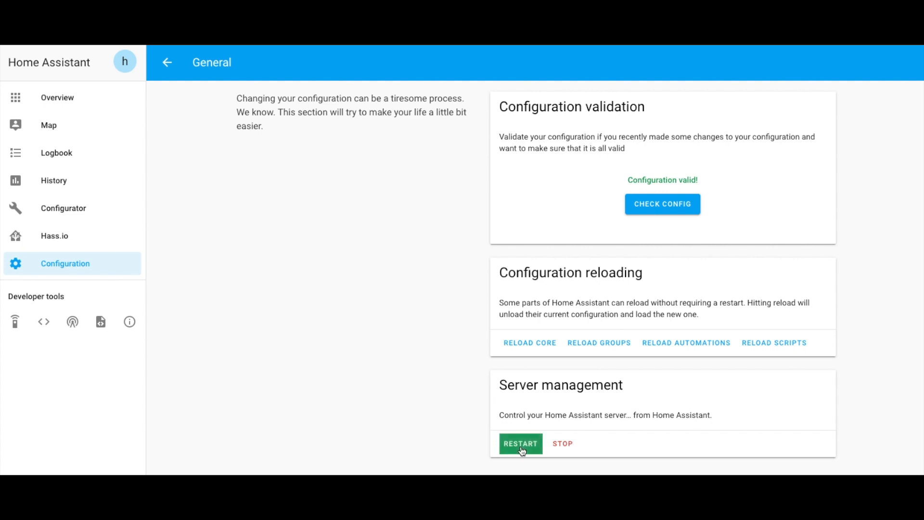
{"action": "left_click", "coordinate": [520, 443]}
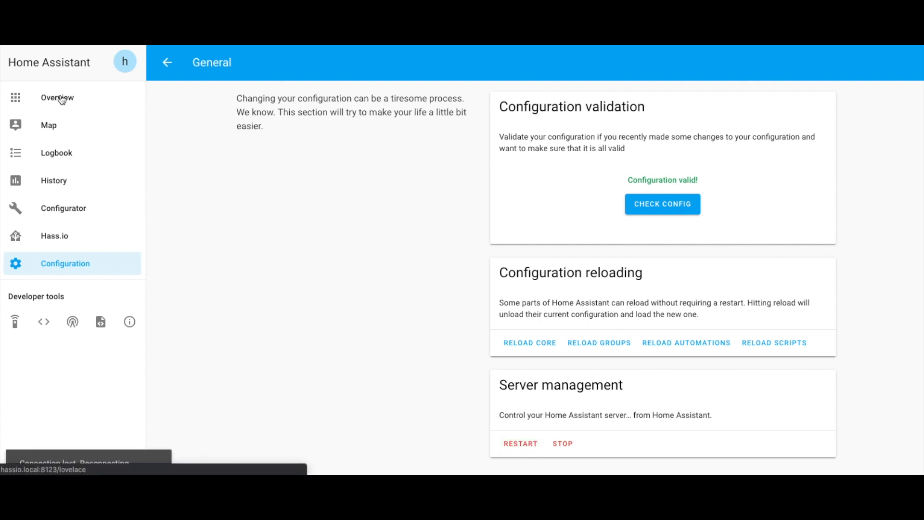
Go to Overview and wait for Home Assistant to reconnect after restarting
{"action": "left_click", "coordinate": [56, 97]}
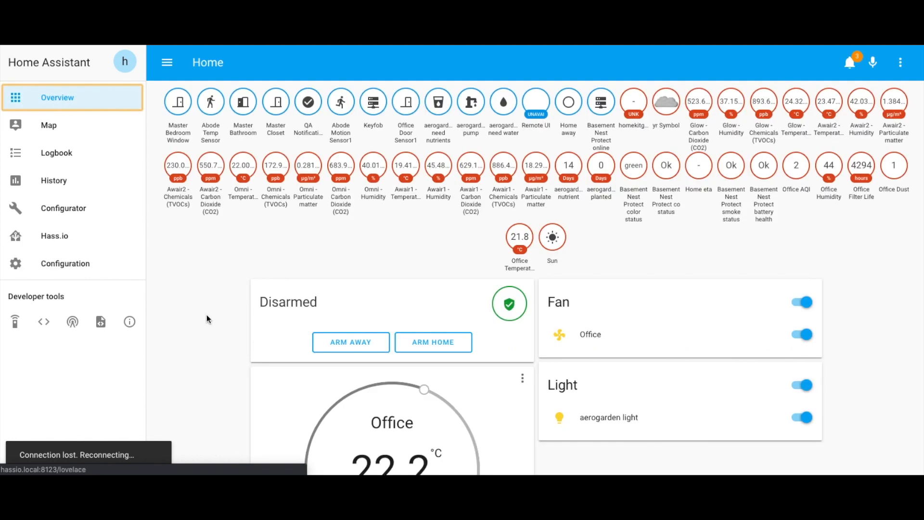
{"action": "mouse_move", "coordinate": [208, 303]}
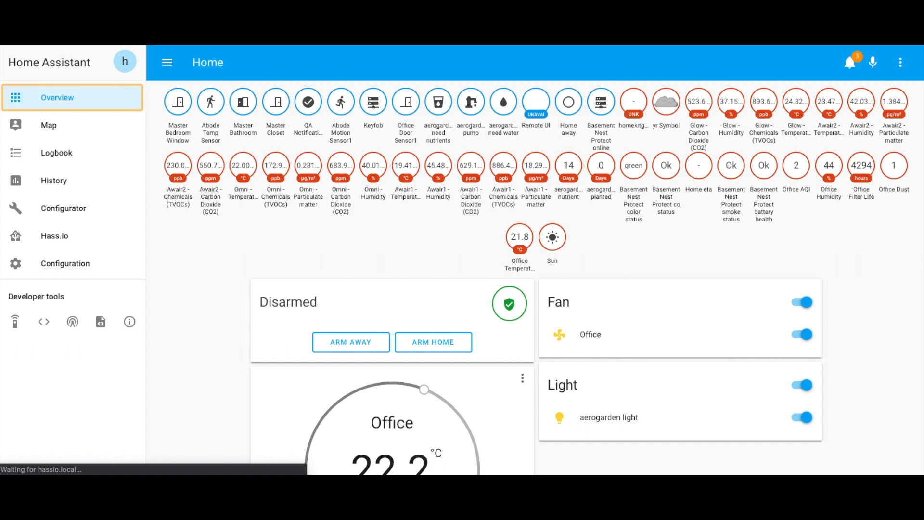
{"action": "mouse_move", "coordinate": [192, 255]}
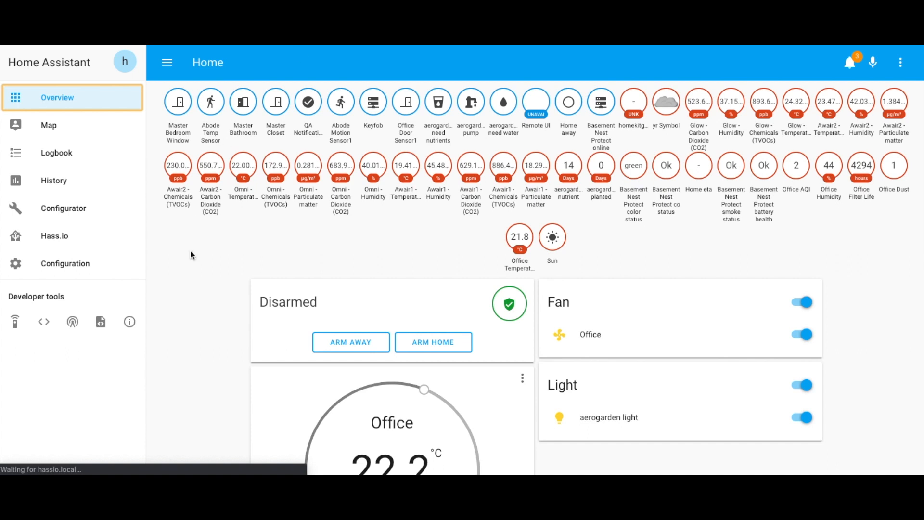
{"action": "mouse_move", "coordinate": [202, 285]}
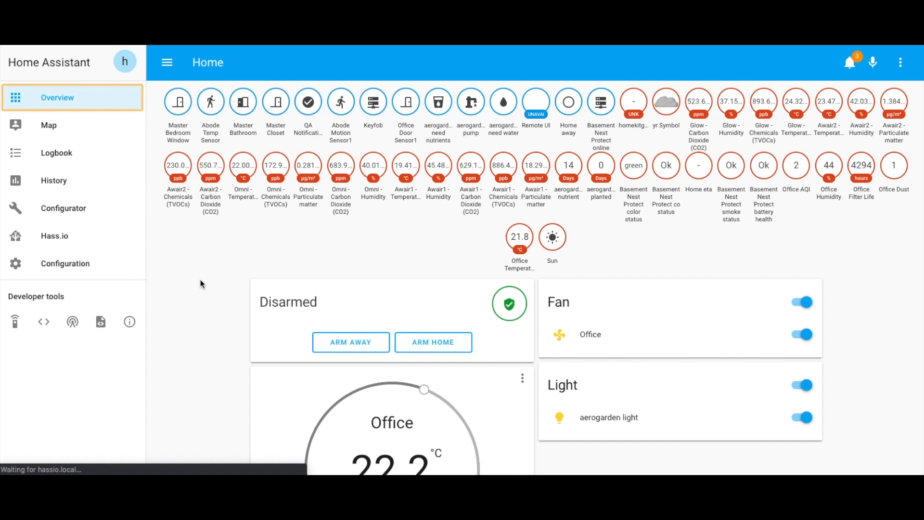
{"action": "scroll", "scroll_direction": "up", "scroll_amount": 3}
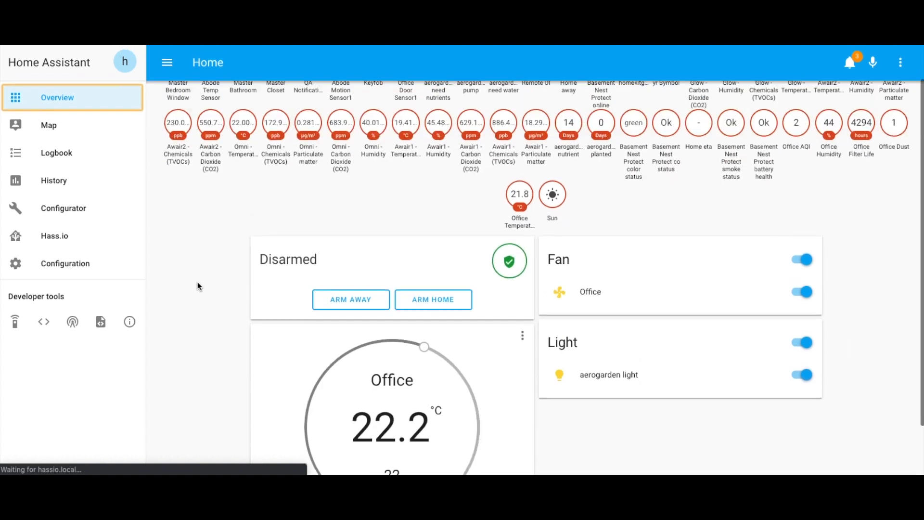
{"action": "scroll", "scroll_direction": "up", "scroll_amount": 3}
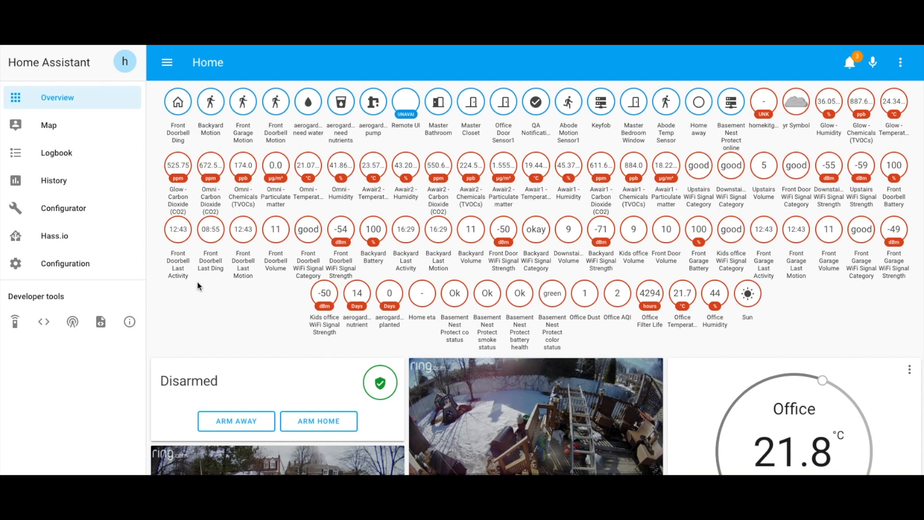
{"action": "mouse_move", "coordinate": [216, 109]}
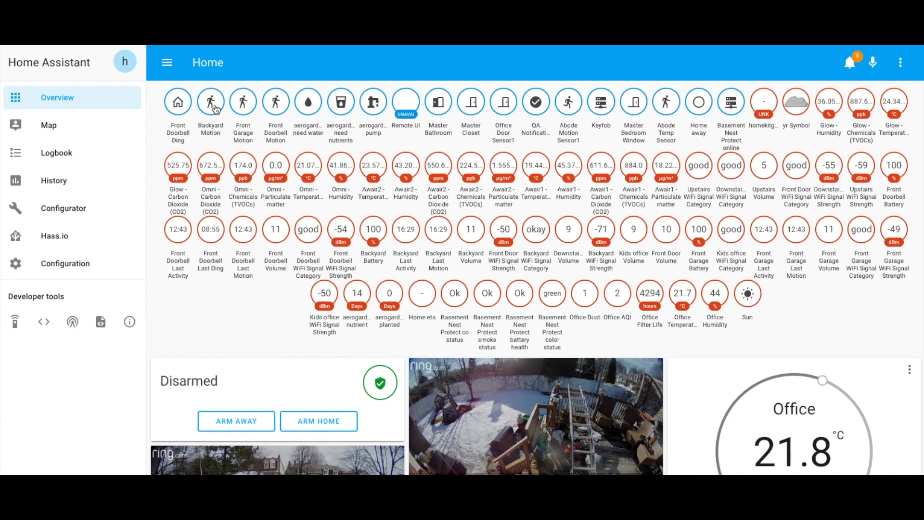
{"action": "mouse_move", "coordinate": [186, 106]}
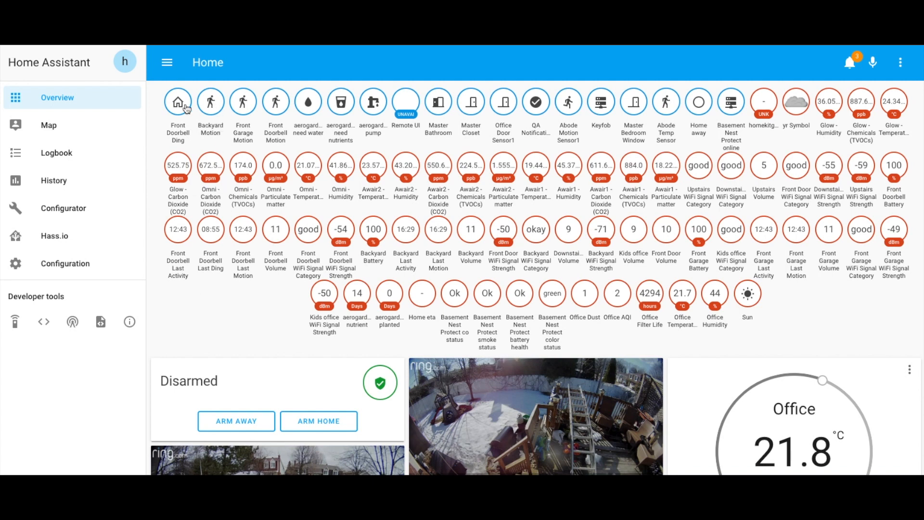
{"action": "mouse_move", "coordinate": [205, 102]}
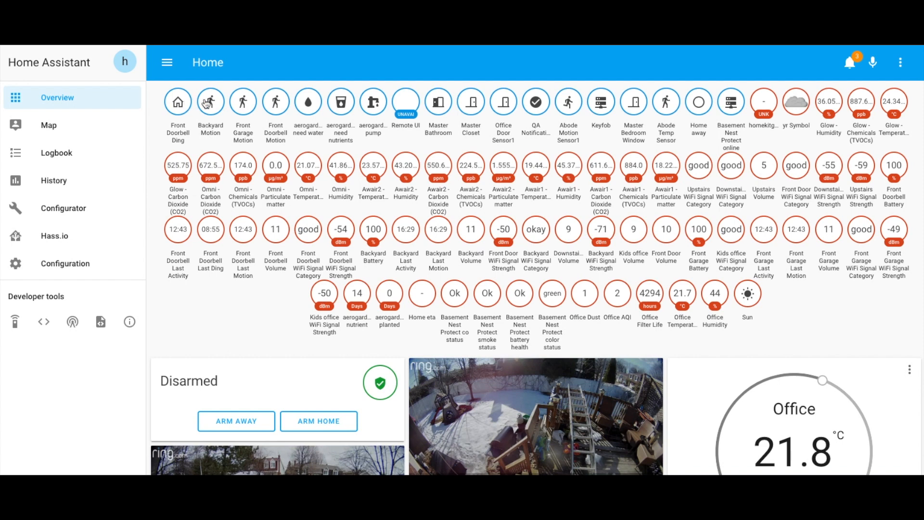
{"action": "mouse_move", "coordinate": [242, 101]}
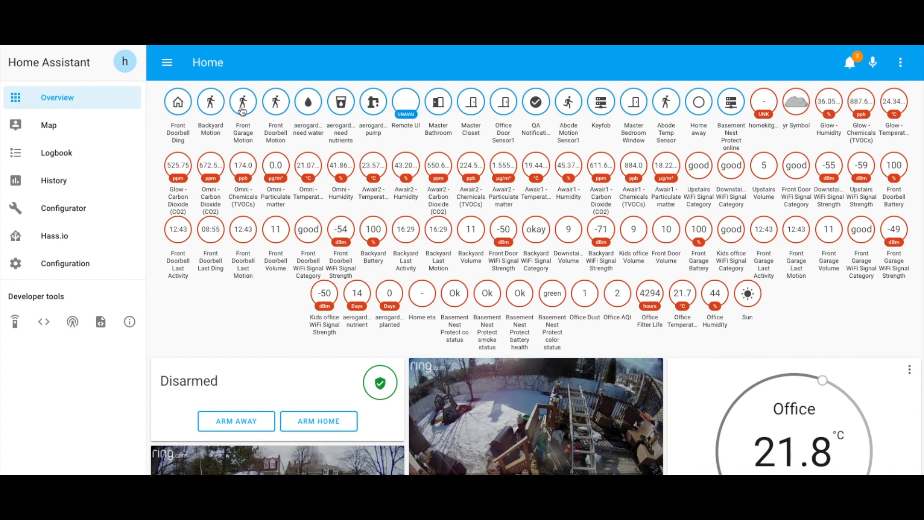
{"action": "mouse_move", "coordinate": [275, 110]}
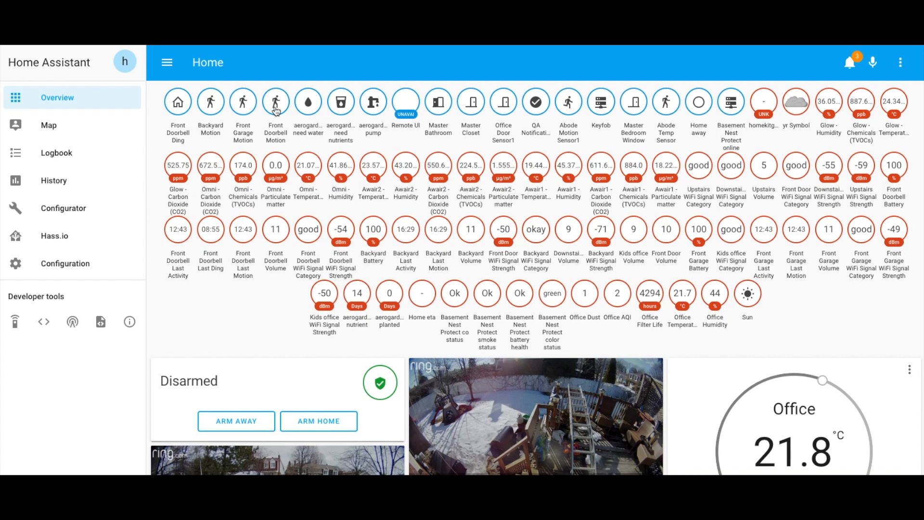
{"action": "mouse_move", "coordinate": [93, 203]}
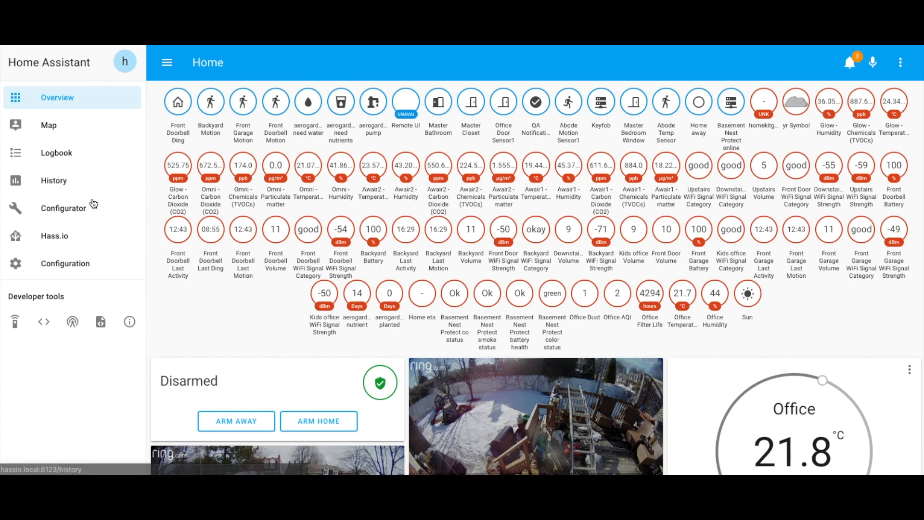
{"action": "mouse_move", "coordinate": [43, 322]}
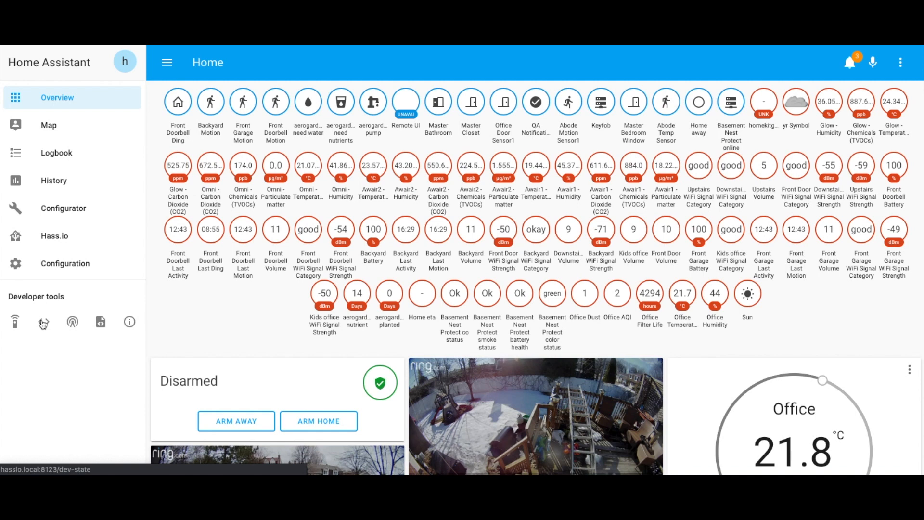
Open the Developer tools States page
{"action": "left_click", "coordinate": [43, 322]}
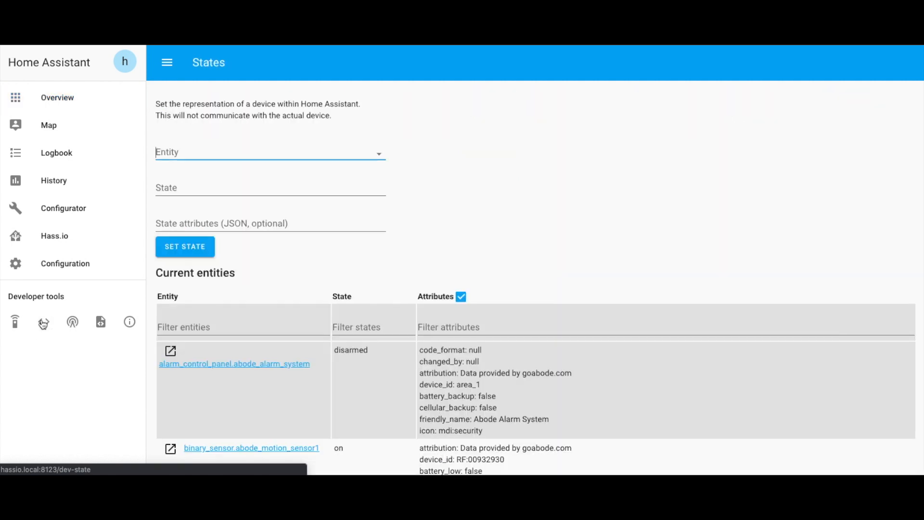
{"action": "mouse_move", "coordinate": [100, 383]}
{"action": "type", "text": "ring"}
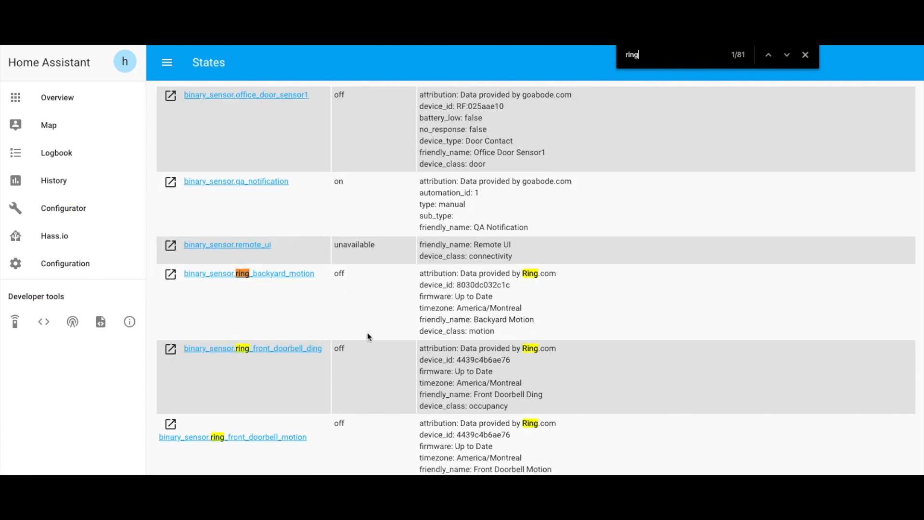
Scroll through the Ring binary sensor and camera states, then go back to Overview
{"action": "scroll", "scroll_direction": "down", "scroll_amount": 3}
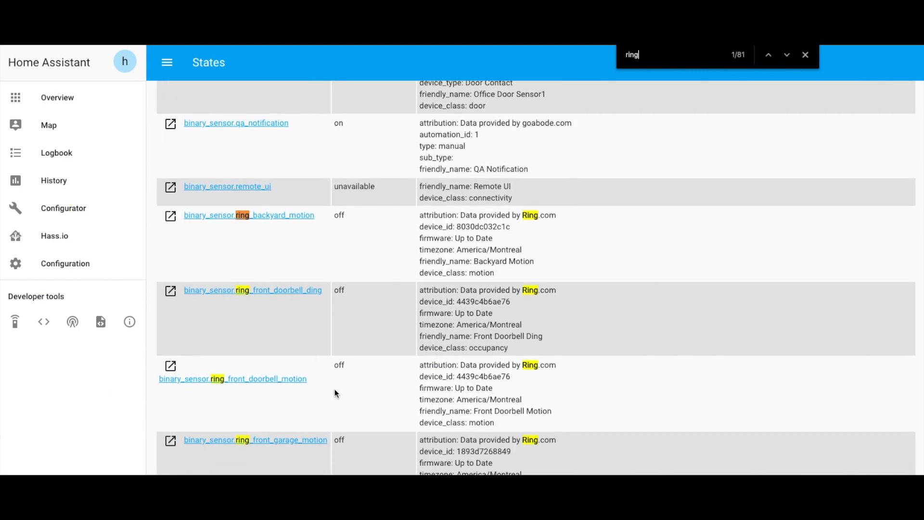
{"action": "scroll", "scroll_direction": "down", "scroll_amount": 3}
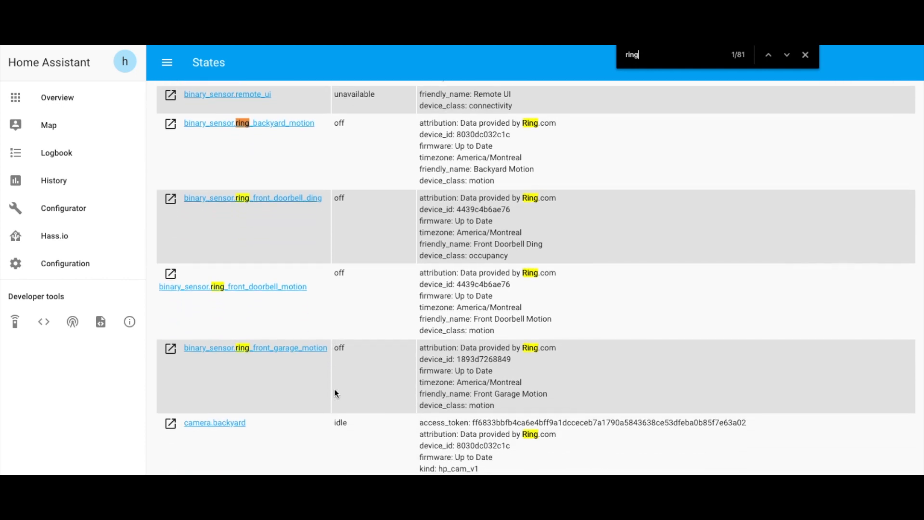
{"action": "scroll", "scroll_direction": "down", "scroll_amount": 3}
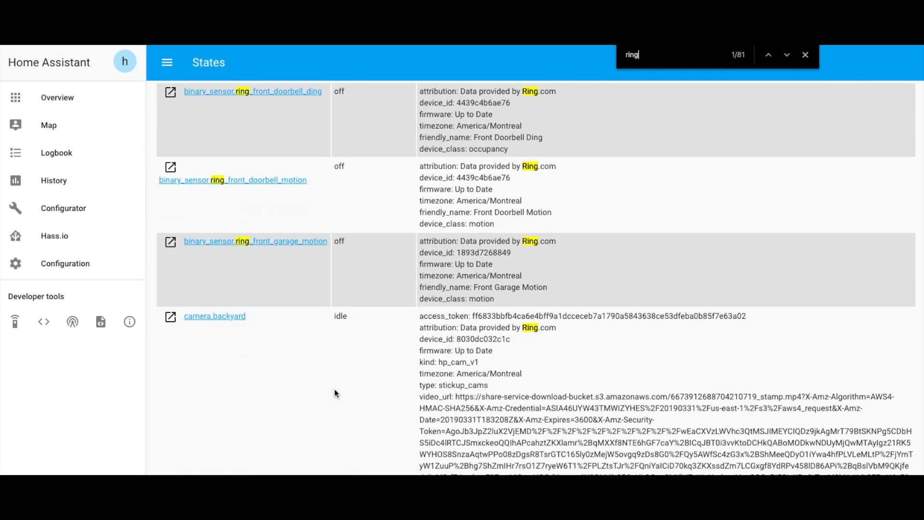
{"action": "scroll", "scroll_direction": "down", "scroll_amount": 3}
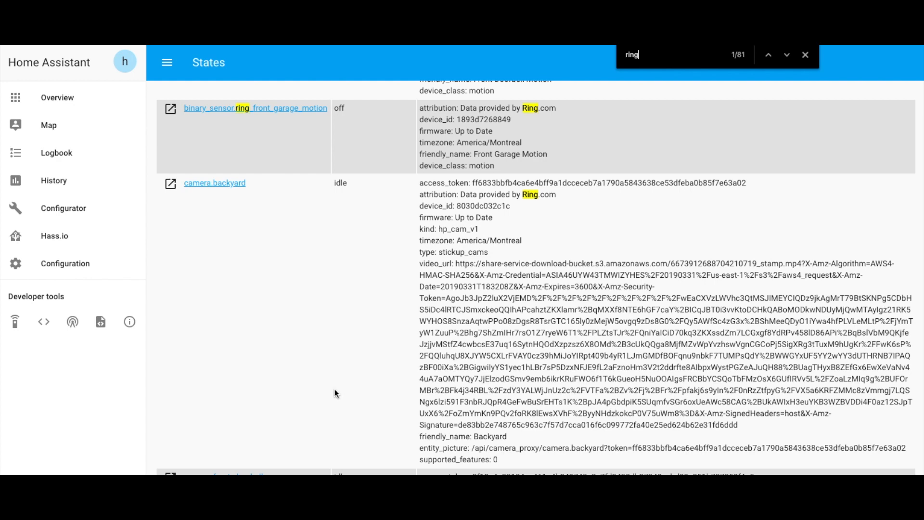
{"action": "scroll", "scroll_direction": "down", "scroll_amount": 3}
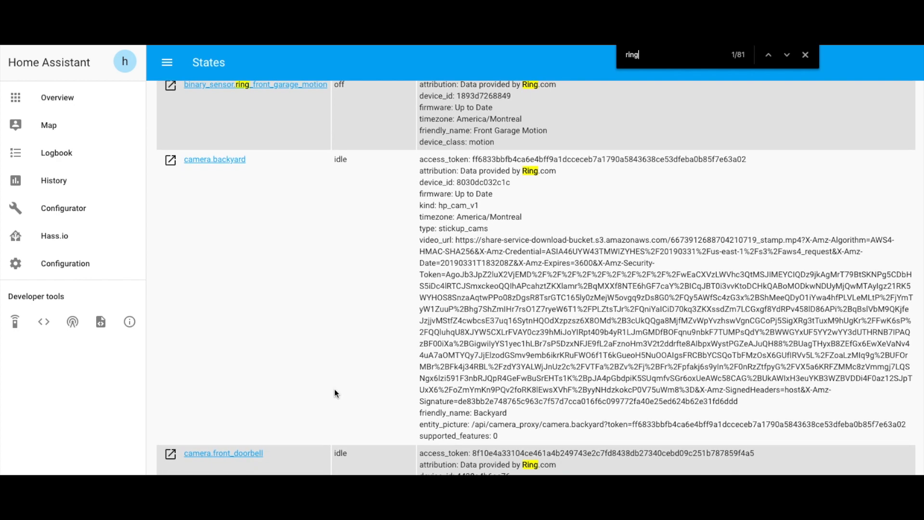
{"action": "scroll", "scroll_direction": "down", "scroll_amount": 3}
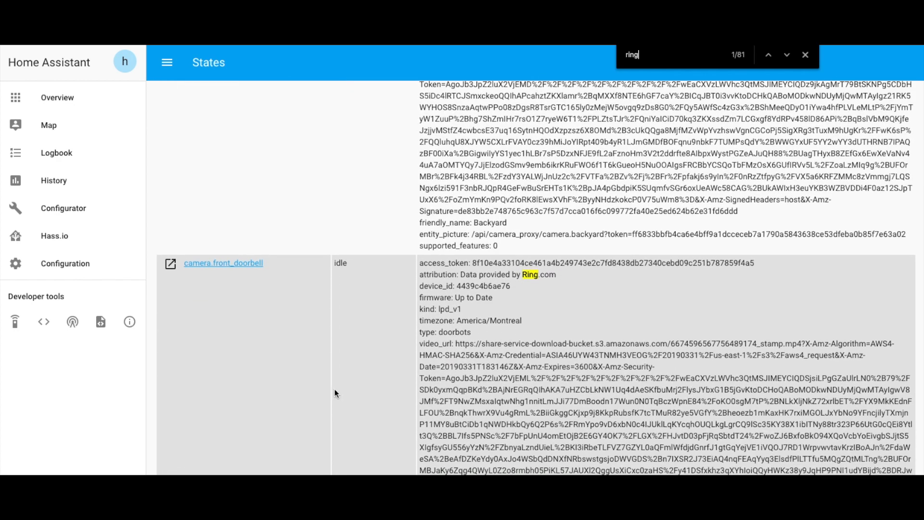
{"action": "scroll", "scroll_direction": "down", "scroll_amount": 3}
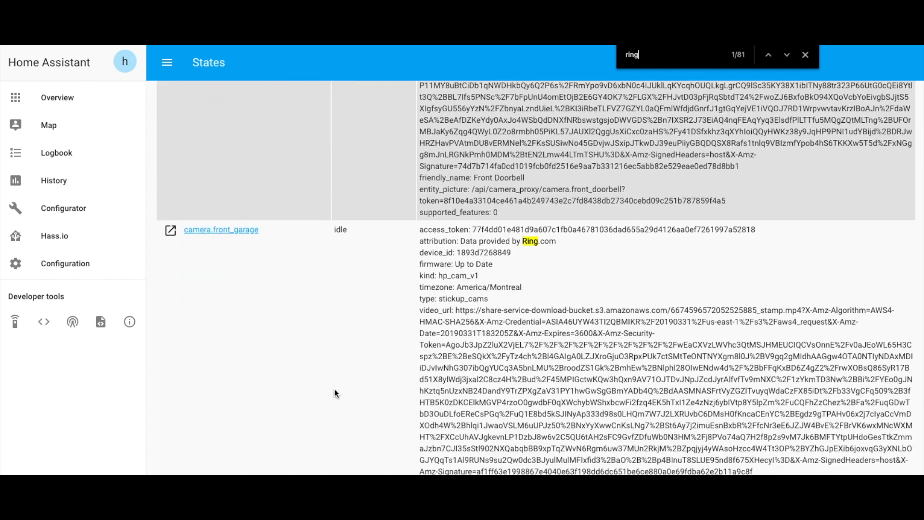
{"action": "scroll", "scroll_direction": "down", "scroll_amount": 3}
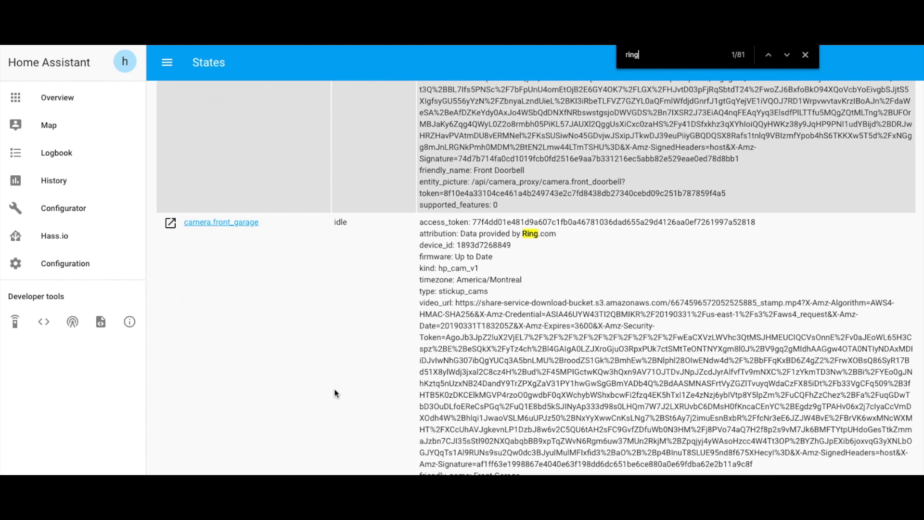
{"action": "scroll", "scroll_direction": "down", "scroll_amount": 3}
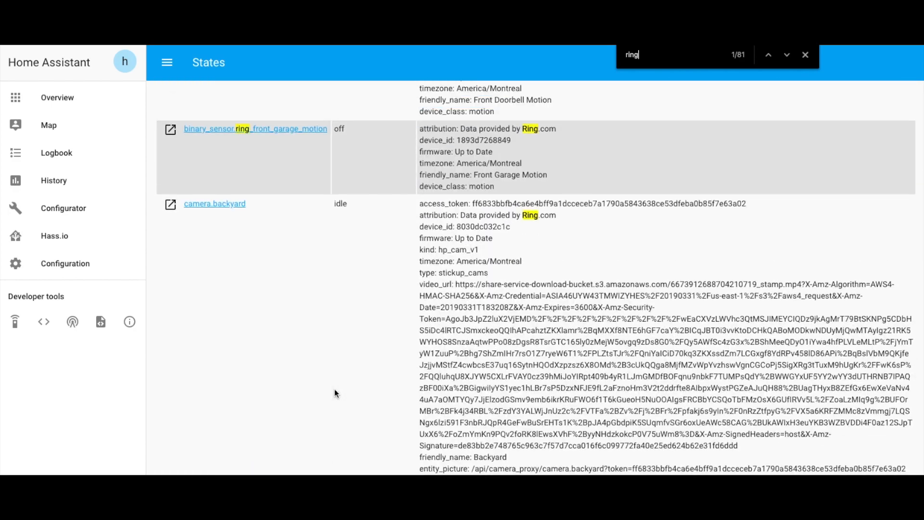
{"action": "left_click", "coordinate": [57, 98]}
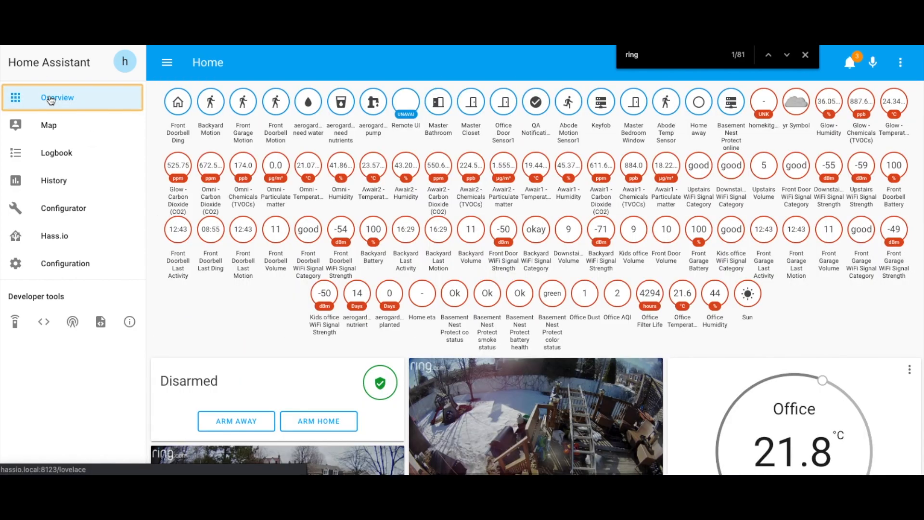
{"action": "mouse_move", "coordinate": [71, 246]}
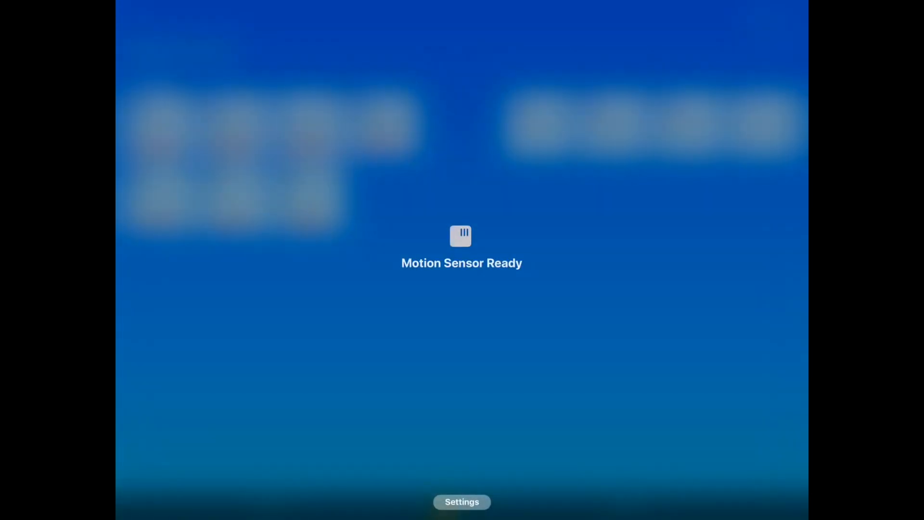
Move Ring Flood Backyard Motion out of Default Room into a room from the list
{"action": "left_click", "coordinate": [462, 502]}
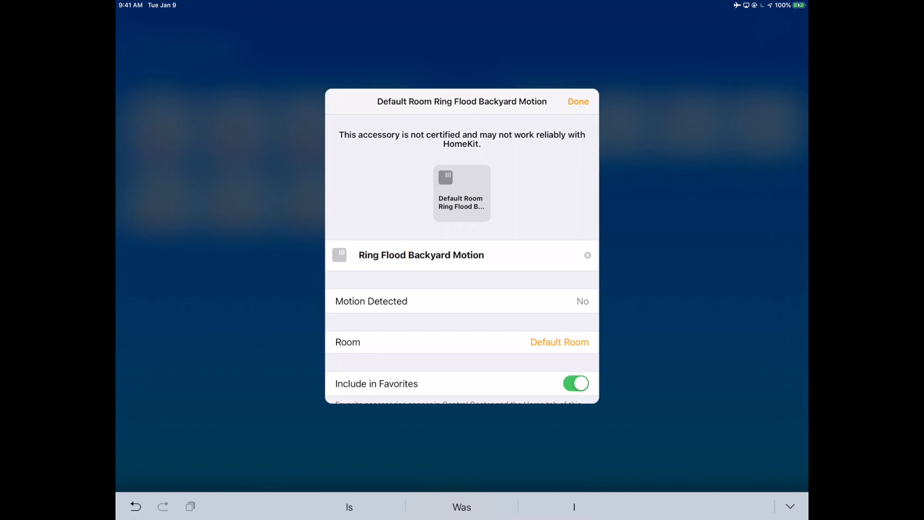
{"action": "left_click", "coordinate": [559, 342]}
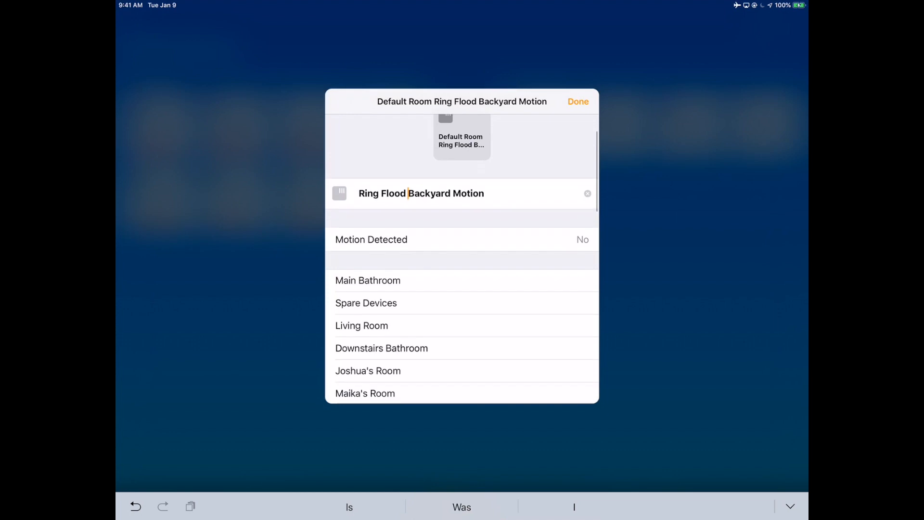
{"action": "scroll", "scroll_direction": "down", "scroll_amount": 3}
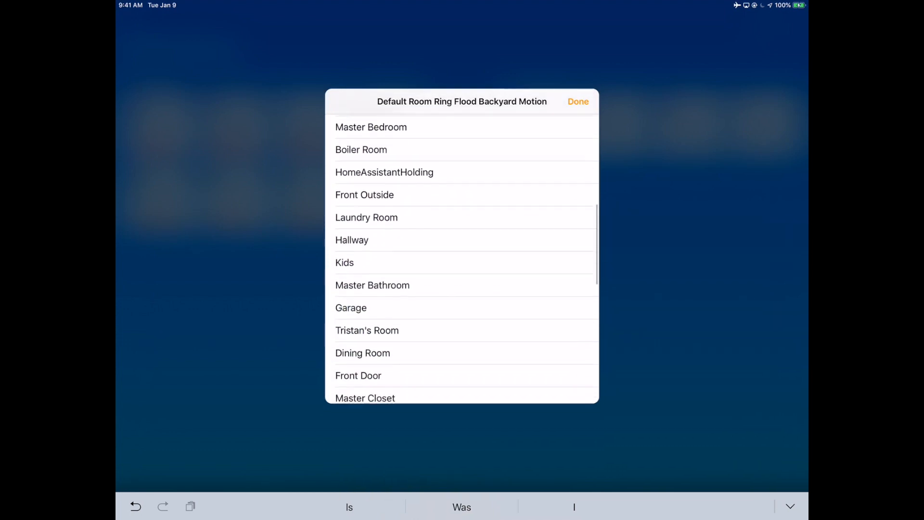
{"action": "scroll", "scroll_direction": "down", "scroll_amount": 3}
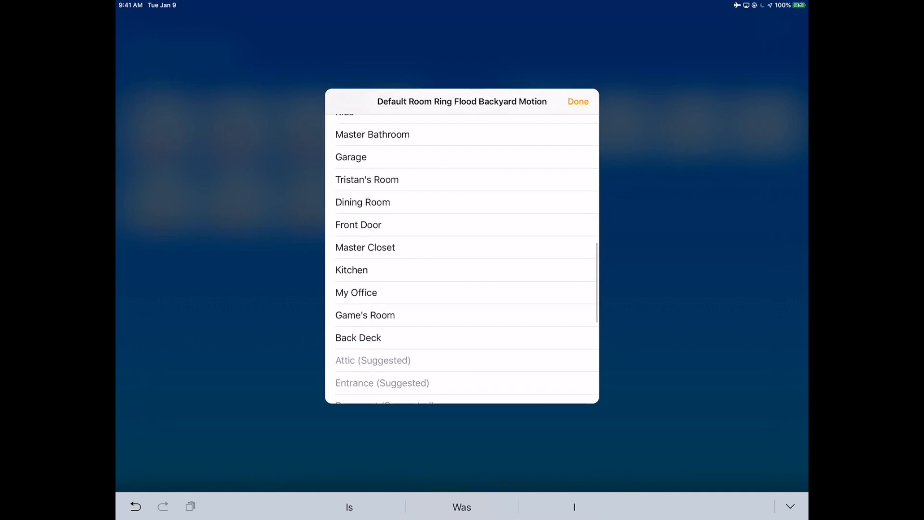
{"action": "left_click", "coordinate": [358, 337]}
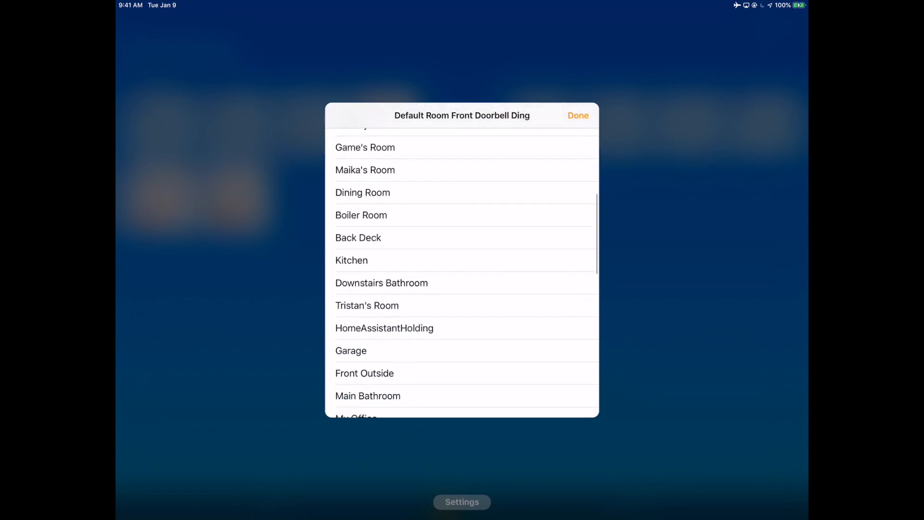
Assign Front Doorbell Ding to the Front Outside room
{"action": "left_click", "coordinate": [364, 373]}
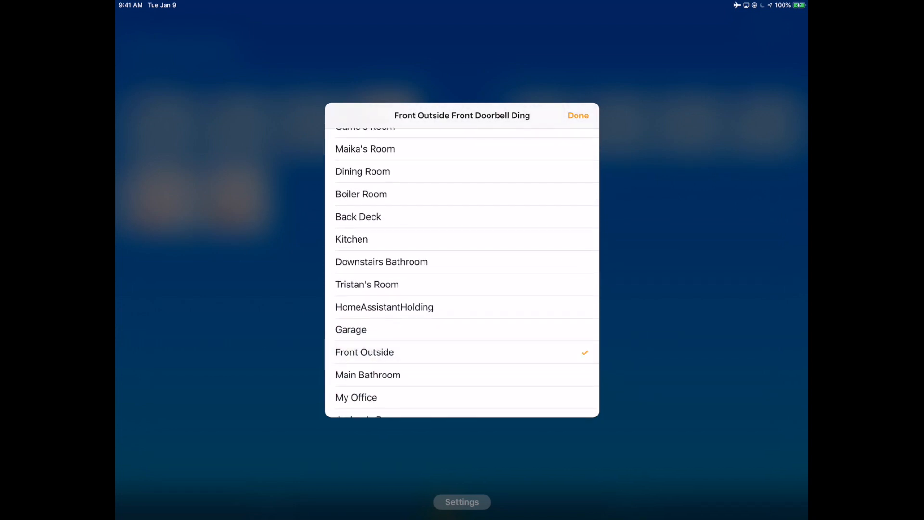
{"action": "left_click", "coordinate": [577, 115]}
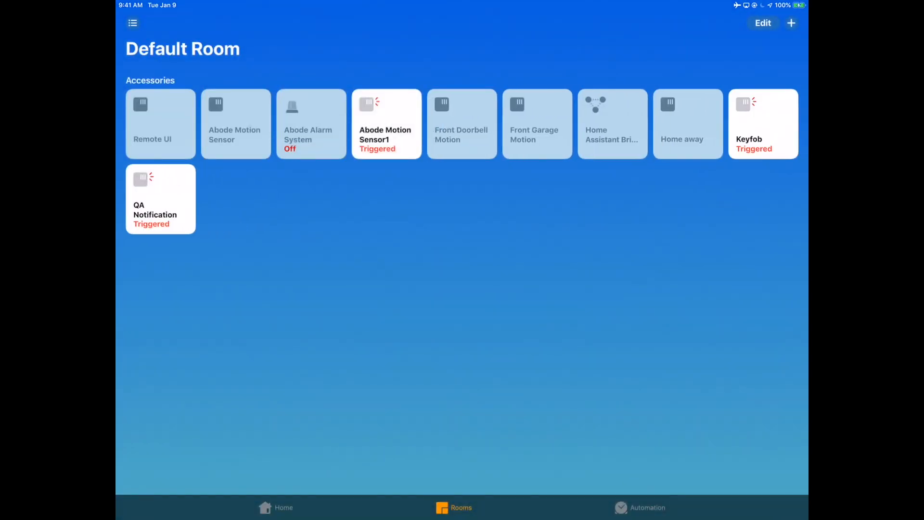
{"action": "left_click", "coordinate": [386, 123]}
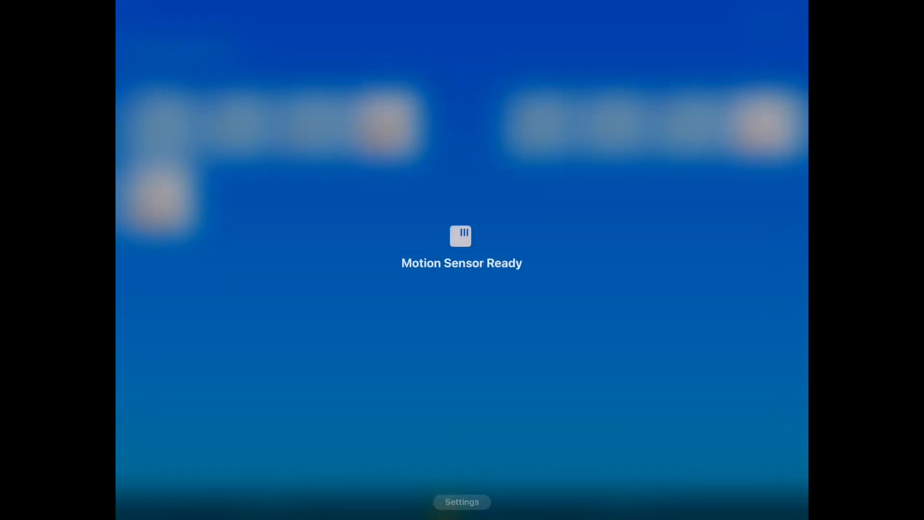
{"action": "left_click", "coordinate": [462, 236]}
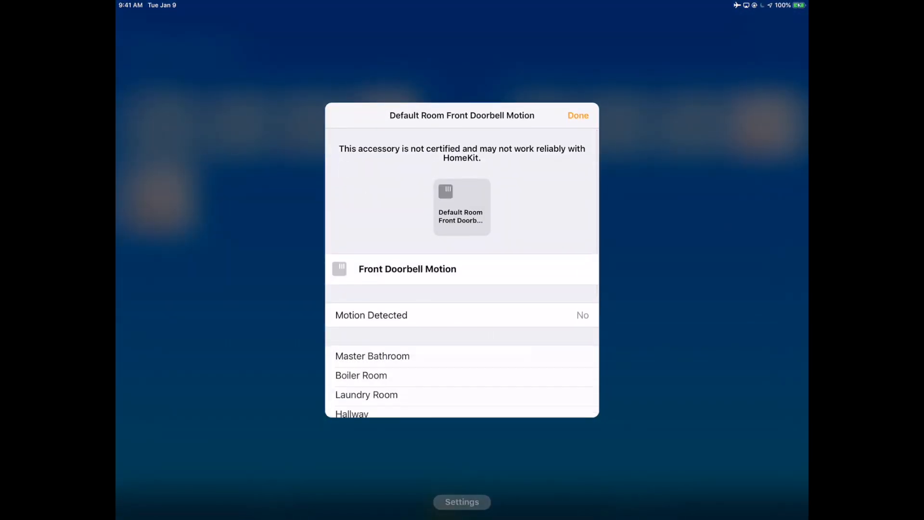
Move Front Doorbell Motion to Front Outside and begin assigning Front Garage Motion
{"action": "scroll", "scroll_direction": "up", "scroll_amount": 3}
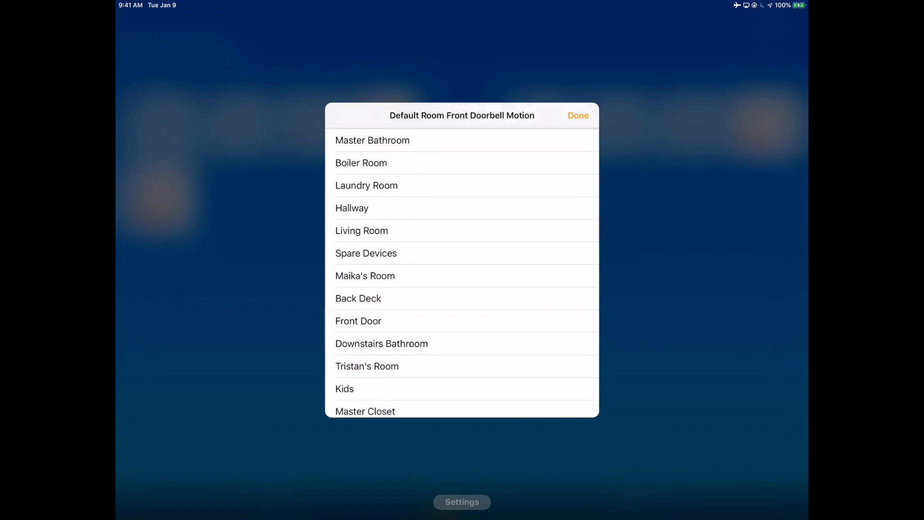
{"action": "scroll", "scroll_direction": "down", "scroll_amount": 3}
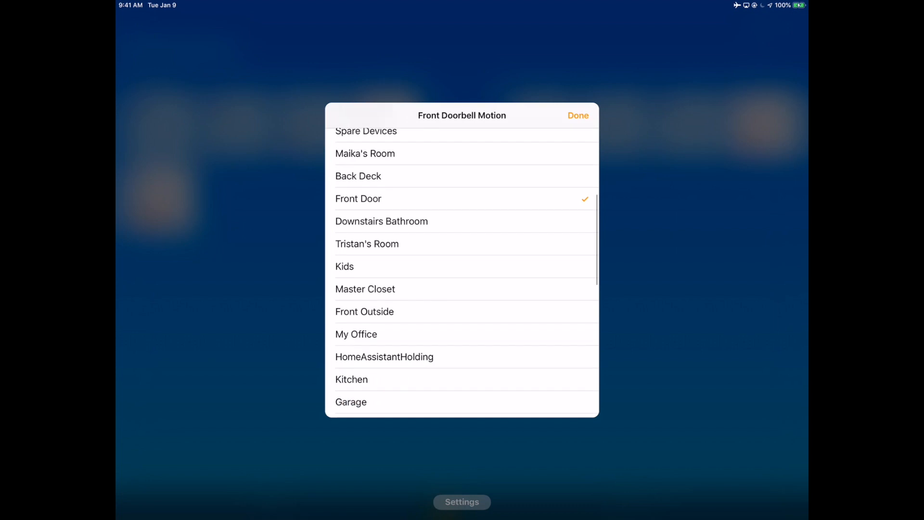
{"action": "left_click", "coordinate": [357, 199]}
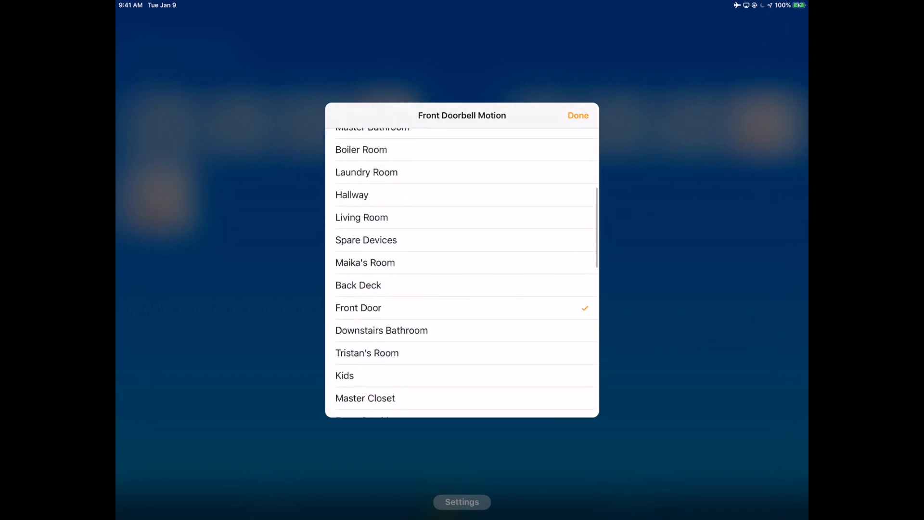
{"action": "scroll", "scroll_direction": "down", "scroll_amount": 3}
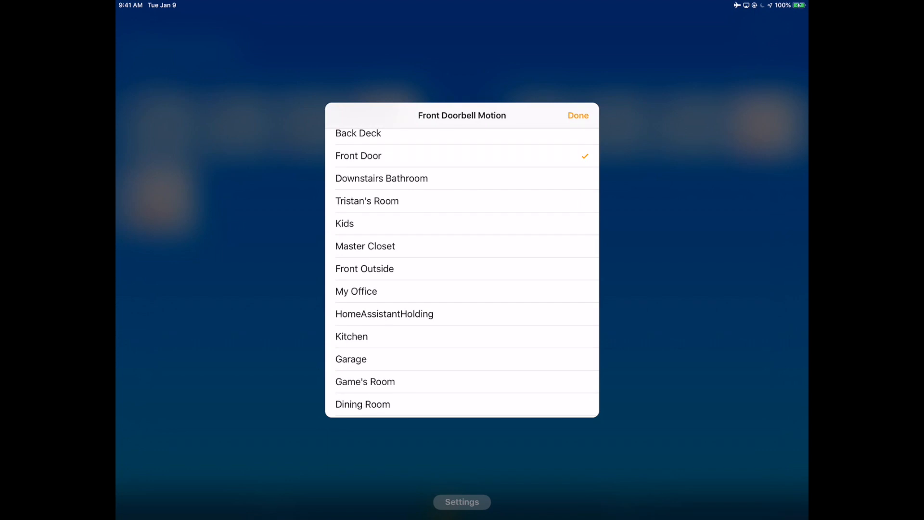
{"action": "left_click", "coordinate": [365, 268]}
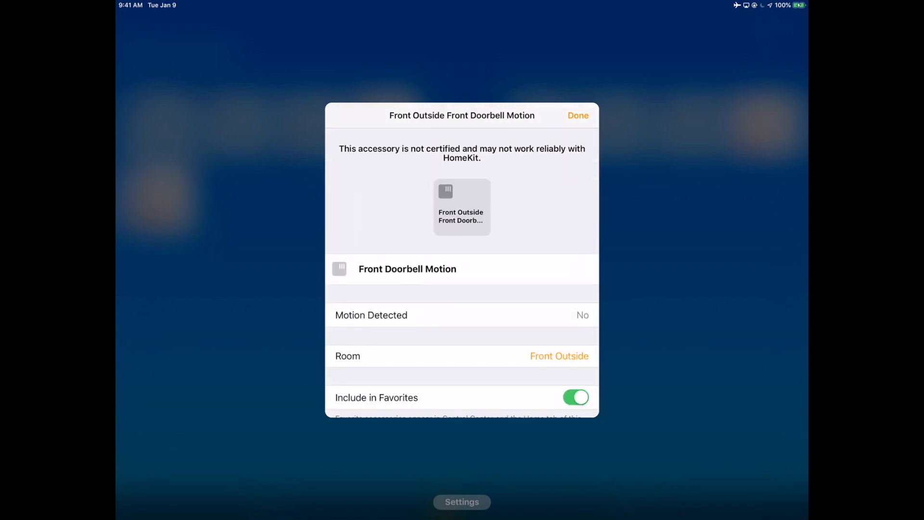
{"action": "left_click", "coordinate": [578, 115]}
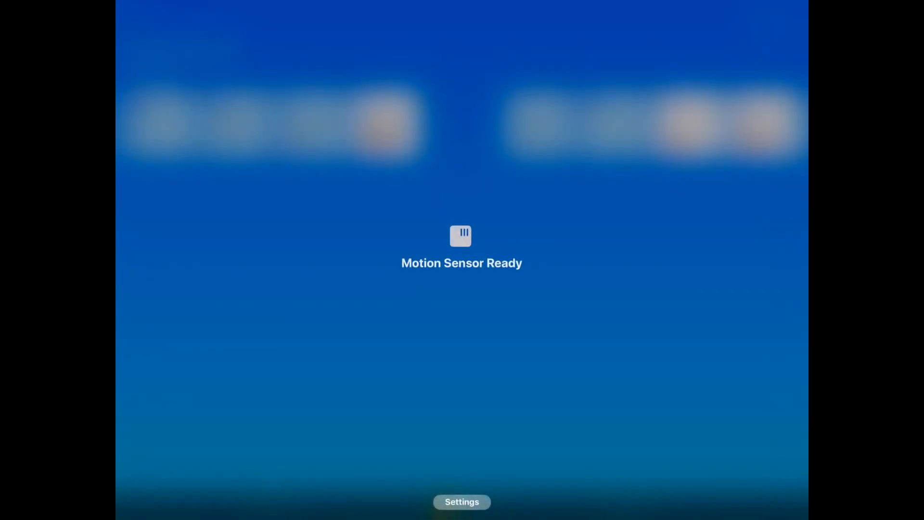
{"action": "left_click", "coordinate": [462, 236]}
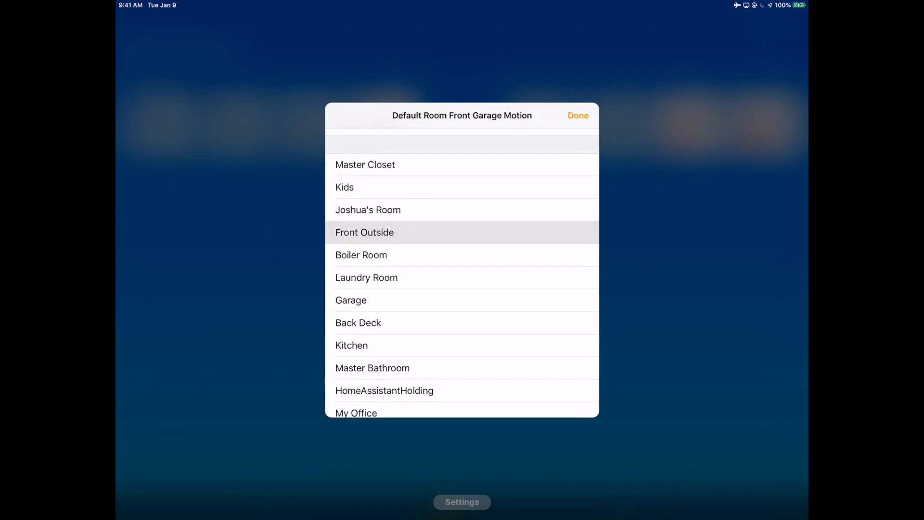
{"action": "left_click", "coordinate": [577, 115]}
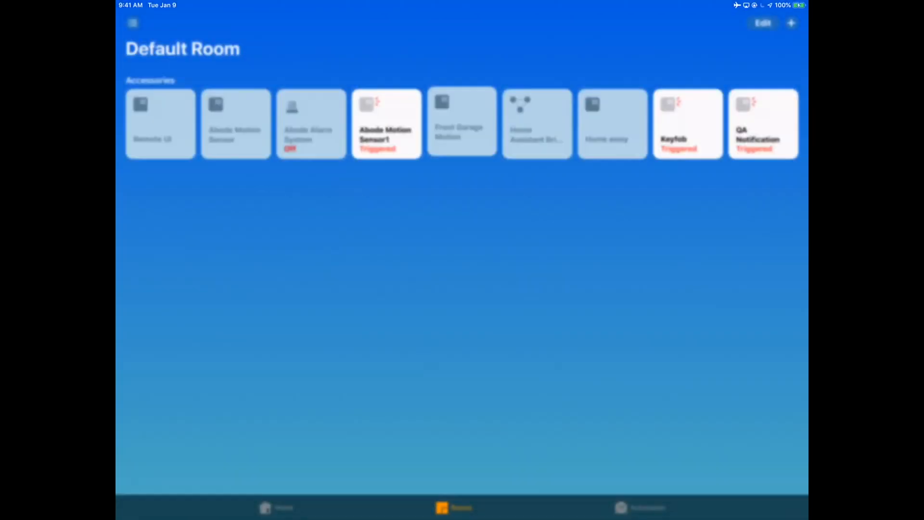